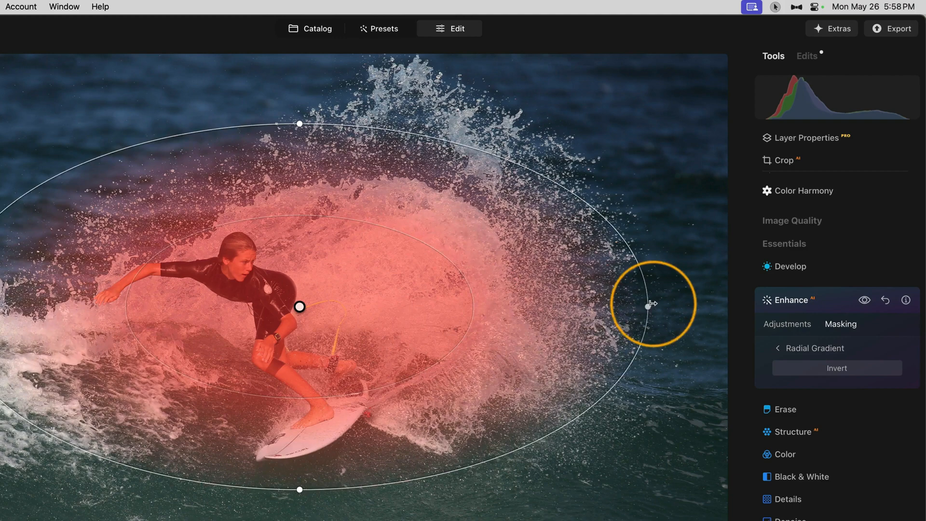
Step: Reshape the Enhance AI radial gradient ellipse to cover the surfer and the surrounding splash
left_click_drag(650, 304, 299, 307)
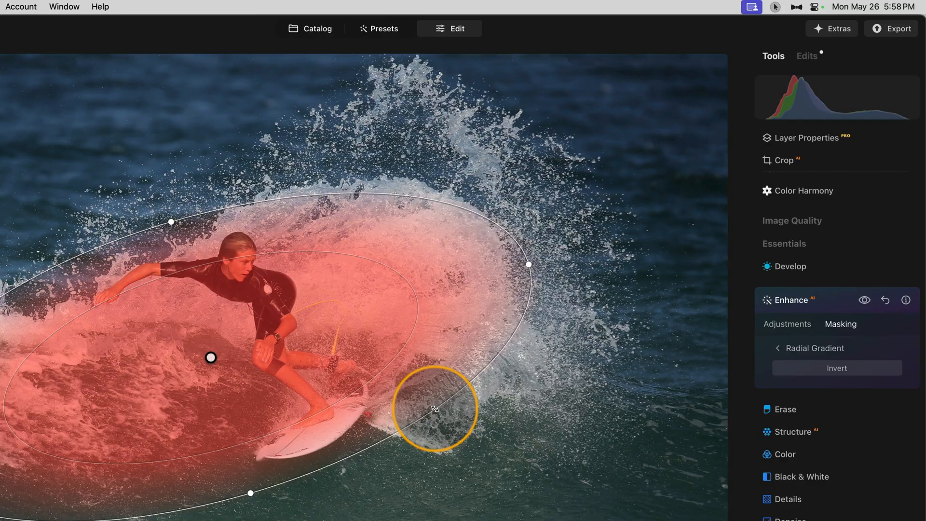
left_click_drag(435, 410, 215, 303)
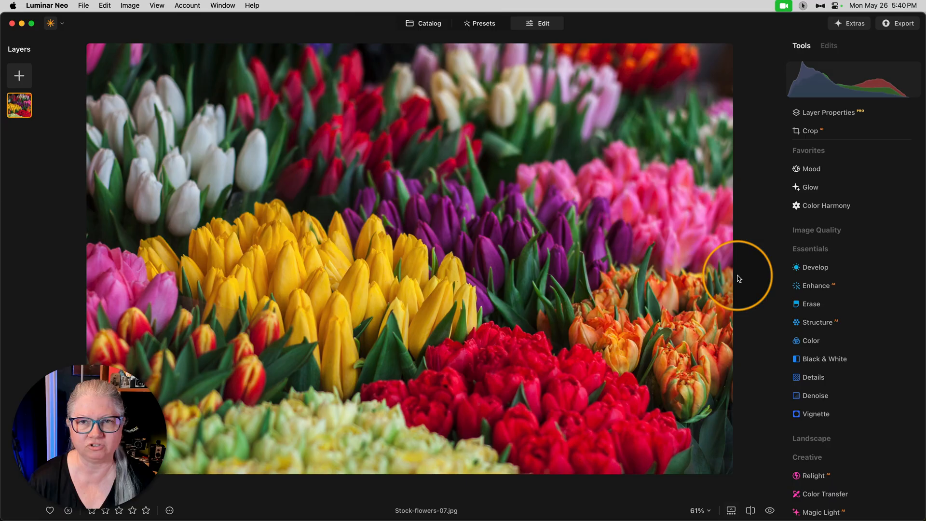
Step: Add the Structure AI adjustment to the tulip photo
left_click(819, 322)
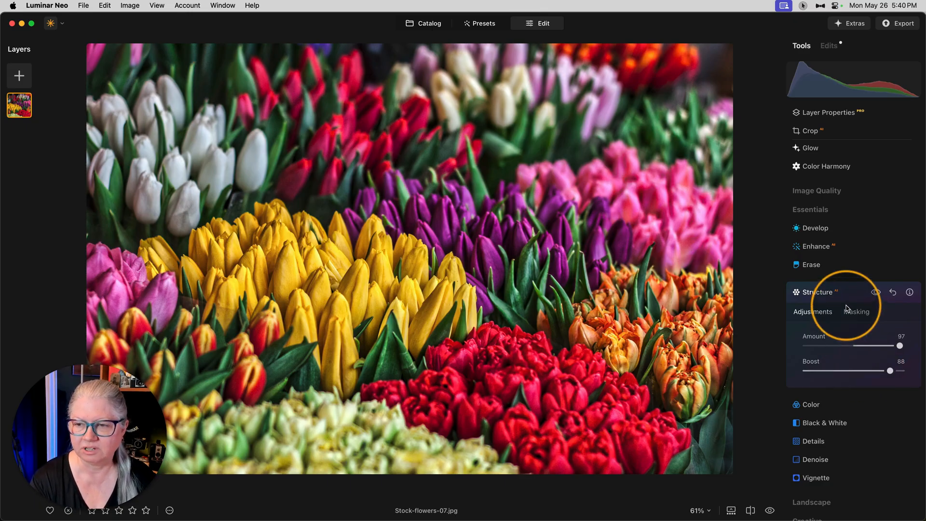
Step: Browse Structure's masking options and Mask AI categories, then choose Object Select masking
left_click(858, 313)
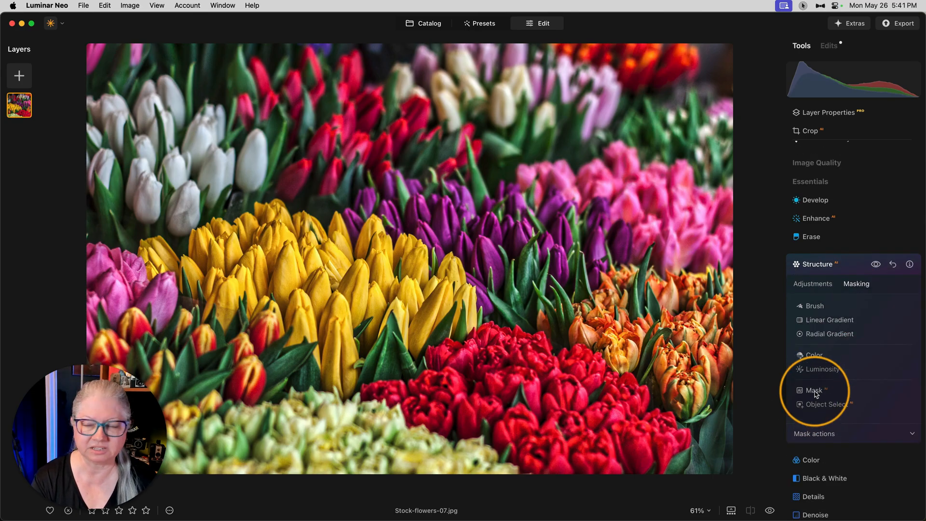
left_click(814, 389)
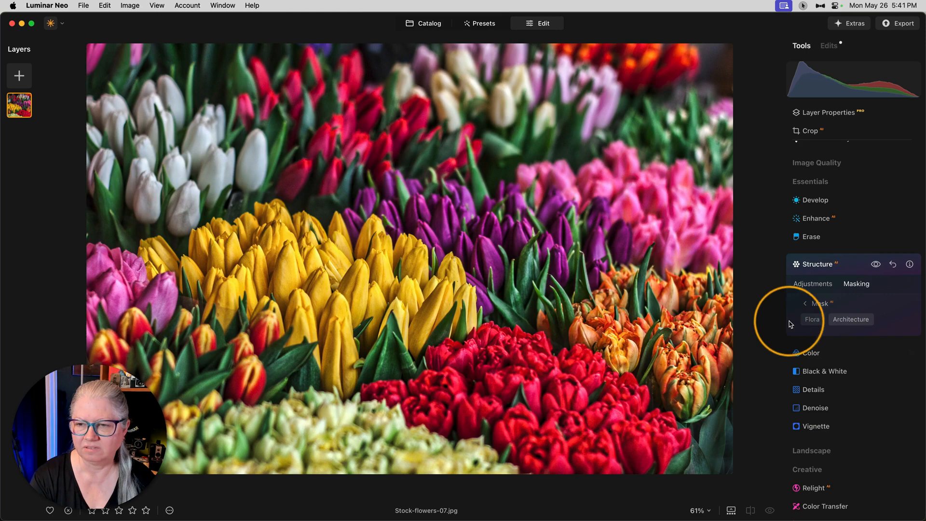
left_click(811, 319)
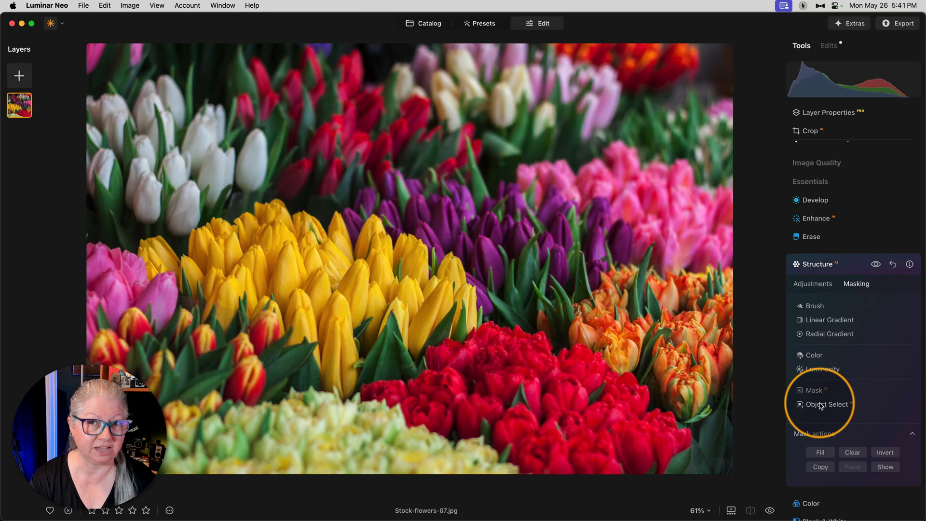
left_click(822, 405)
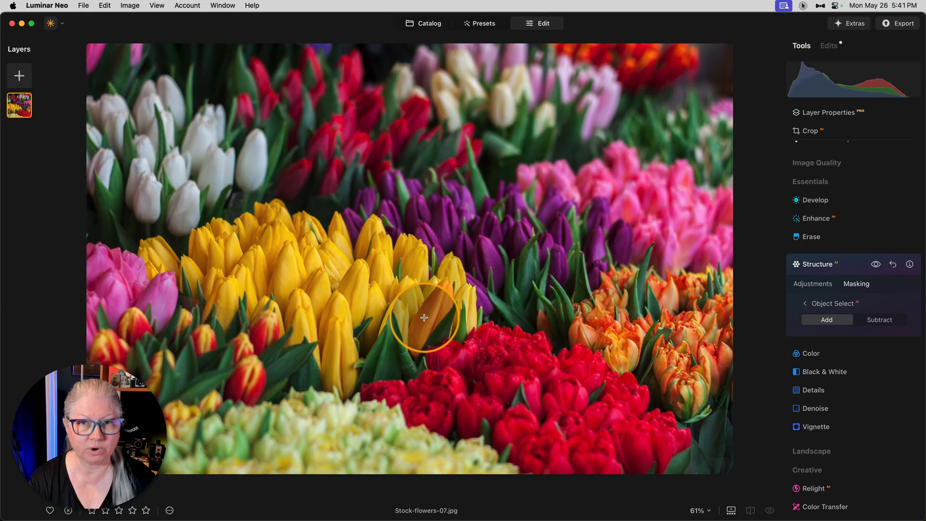
Step: Switch Structure's mask to Radial Gradient and place it on the central yellow tulips
left_click(805, 303)
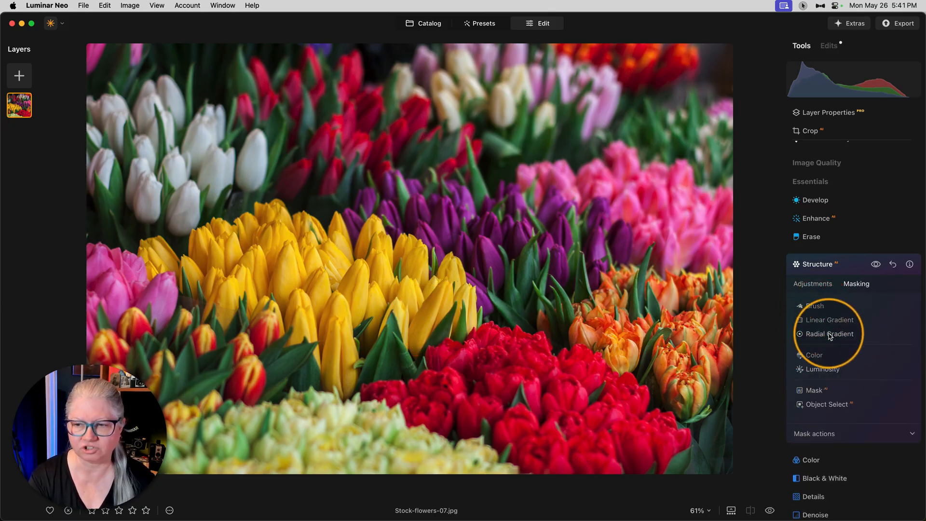
left_click(830, 334)
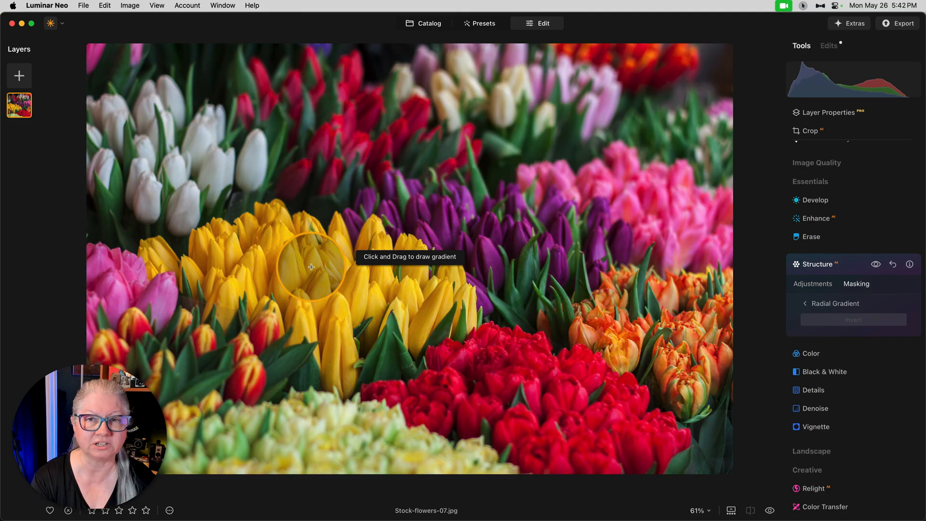
mouse_move(306, 266)
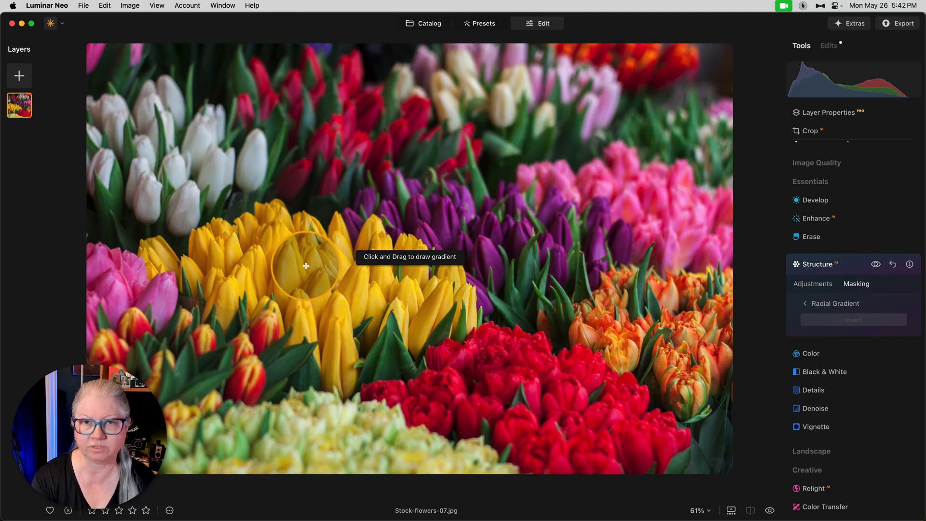
mouse_move(316, 271)
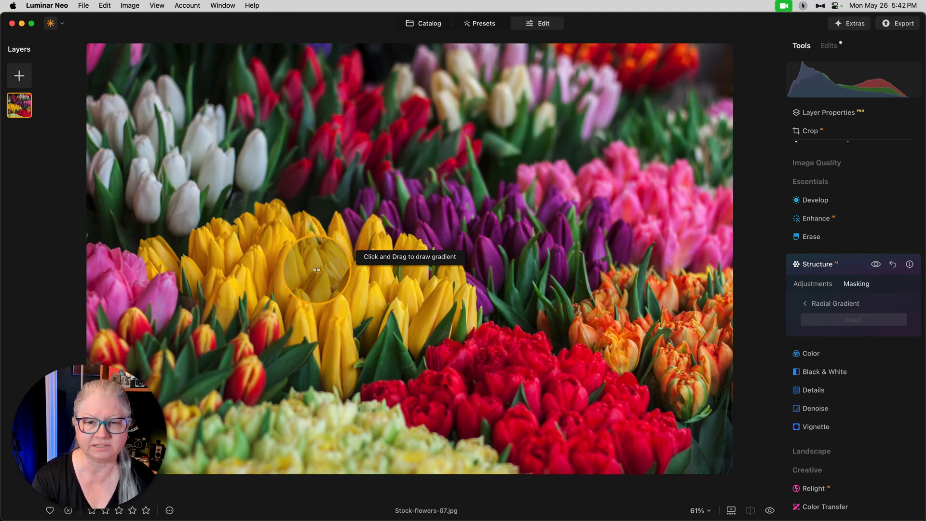
mouse_move(313, 267)
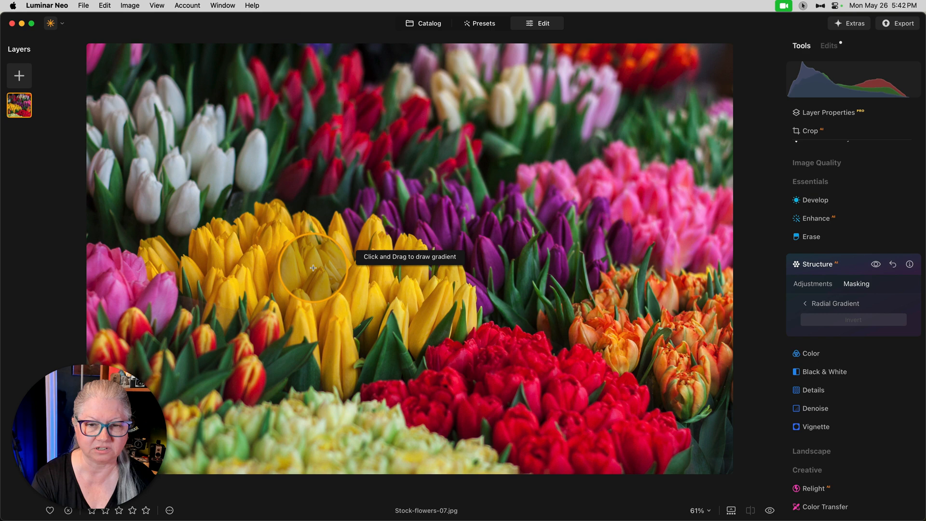
left_click(313, 268)
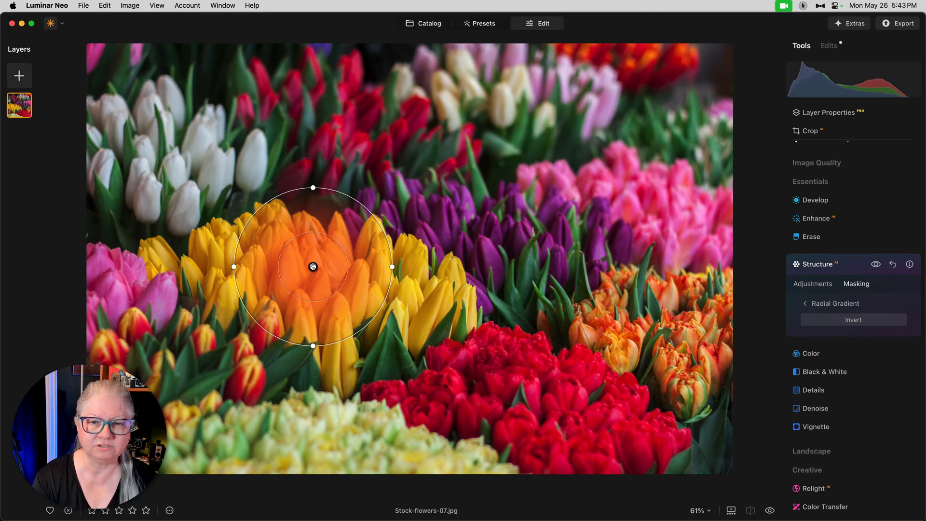
Step: Position the radial gradient over the yellow tulips and stretch it into a wide ellipse
left_click_drag(313, 266, 216, 289)
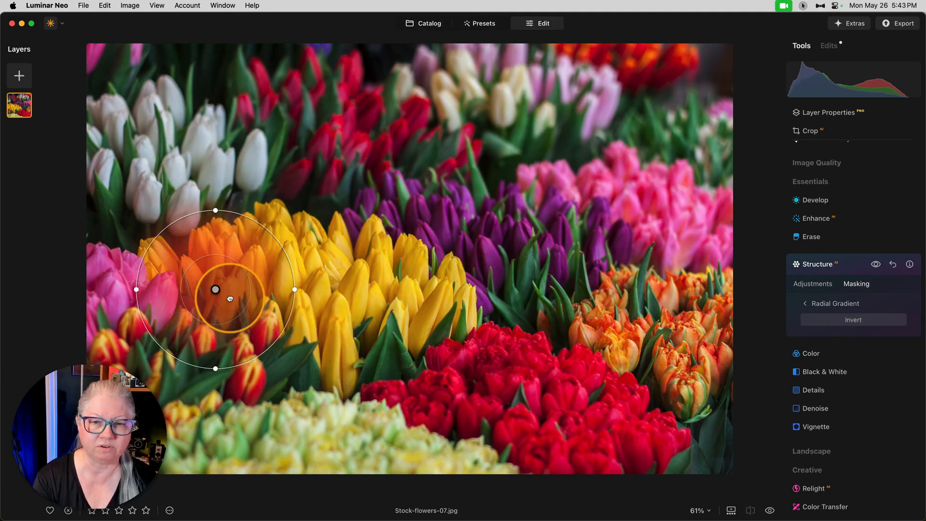
left_click_drag(215, 289, 318, 278)
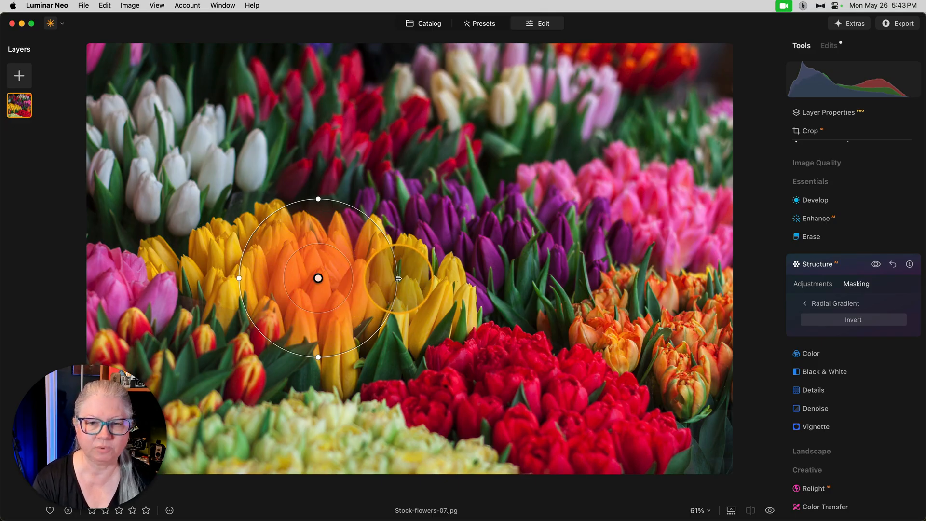
left_click_drag(397, 278, 464, 278)
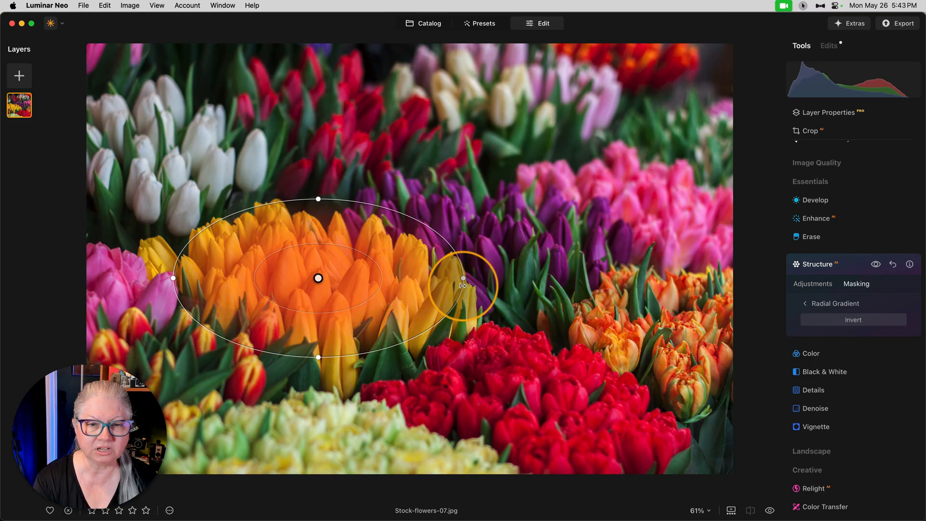
left_click_drag(464, 278, 486, 279)
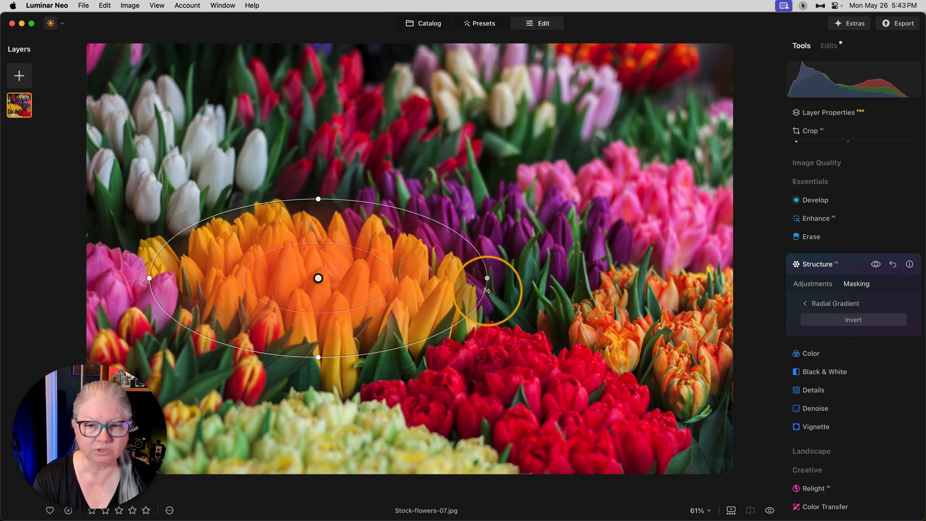
left_click_drag(487, 279, 507, 279)
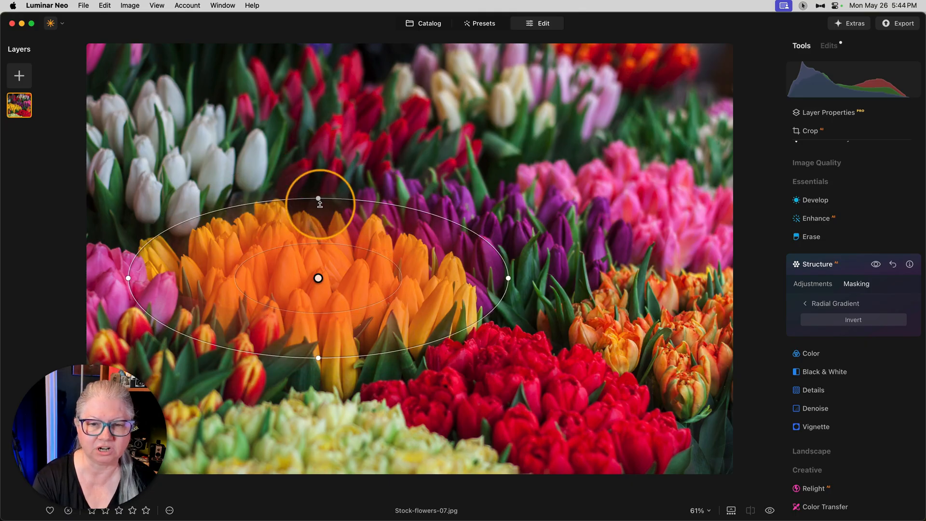
Step: Adjust the ellipse's height and extend it toward the purple tulips
left_click_drag(318, 198, 318, 214)
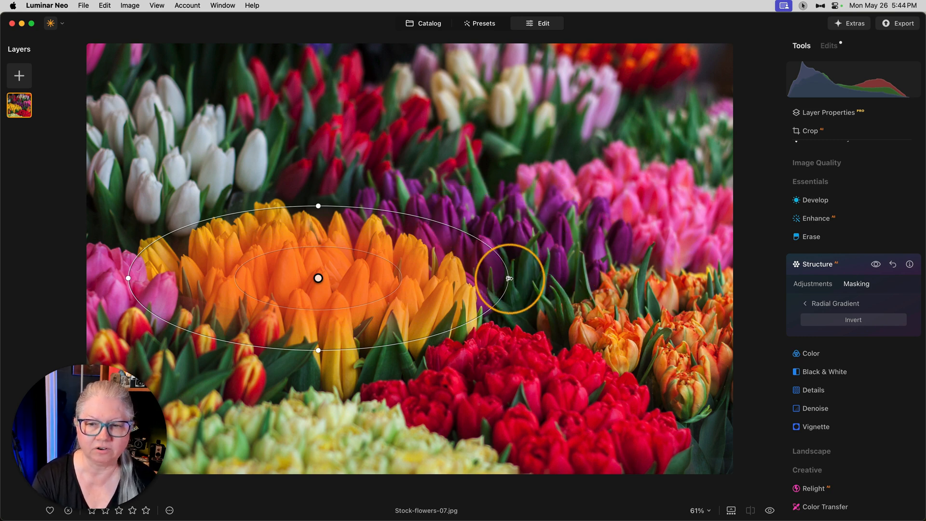
left_click_drag(510, 279, 408, 201)
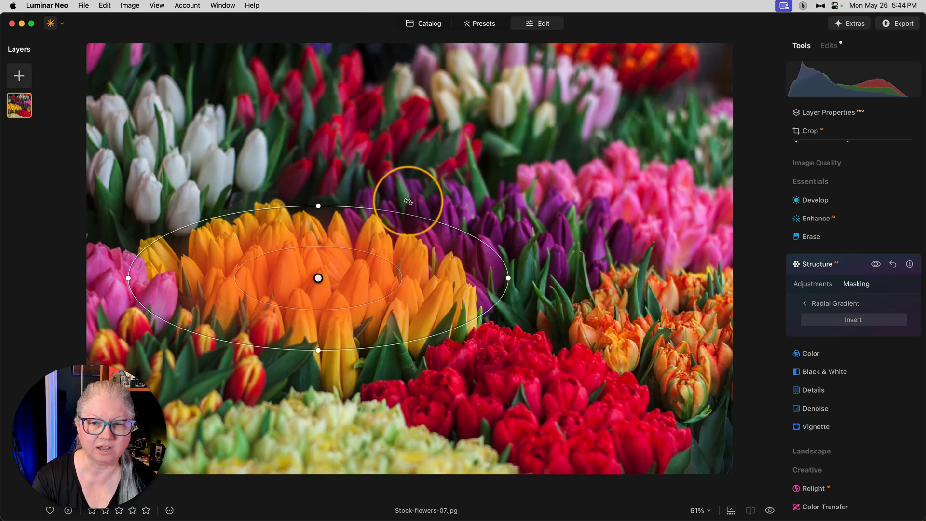
left_click_drag(407, 200, 449, 209)
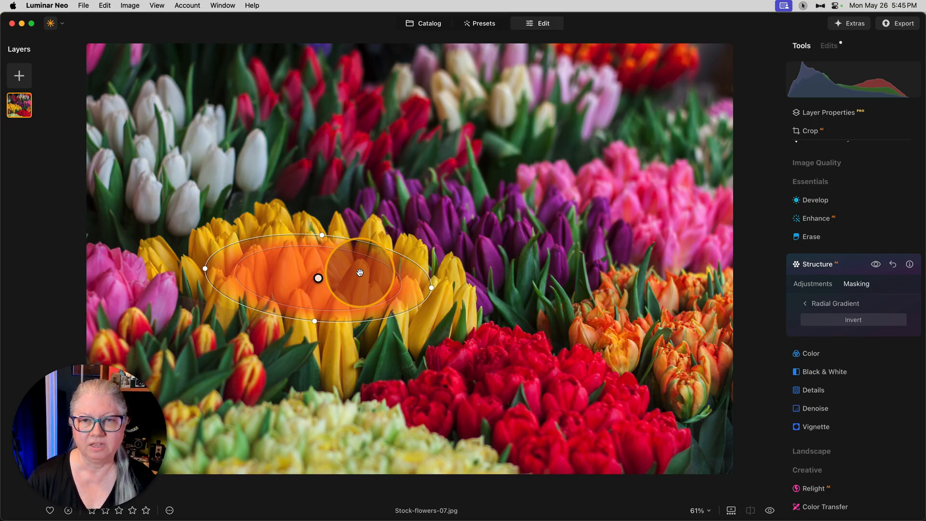
Step: Tighten the radial gradient into a smaller ellipse hugging the central yellow tulips
left_click_drag(361, 273, 391, 249)
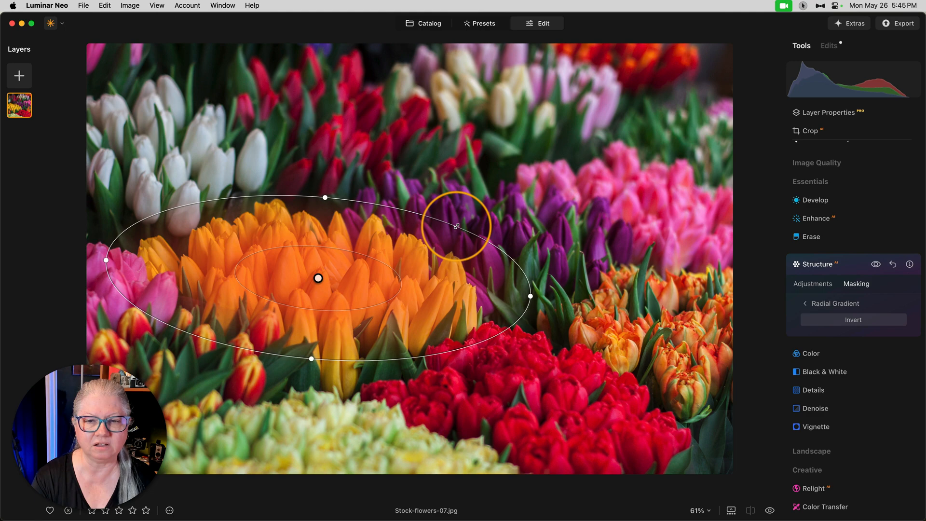
left_click_drag(456, 226, 477, 223)
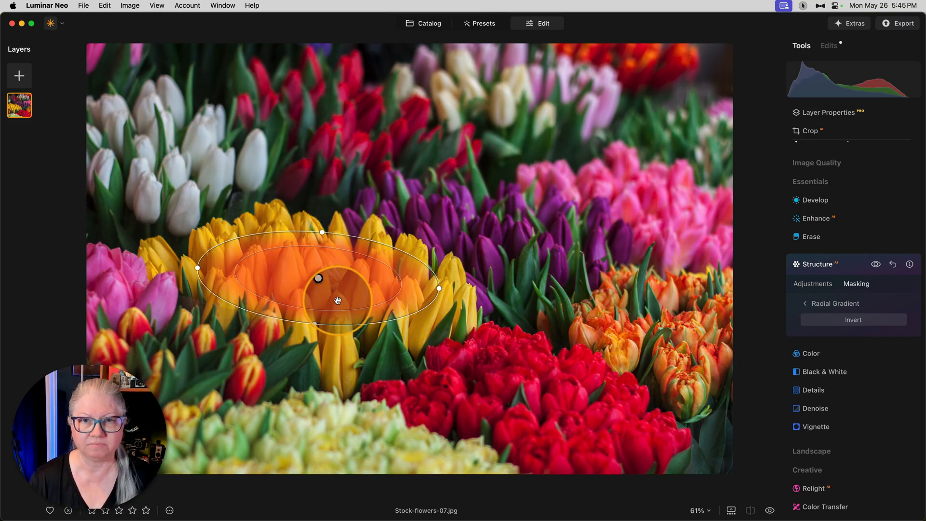
Step: Expand the gradient ellipse and move its centre over the orange tulips left of centre
left_click_drag(337, 300, 386, 264)
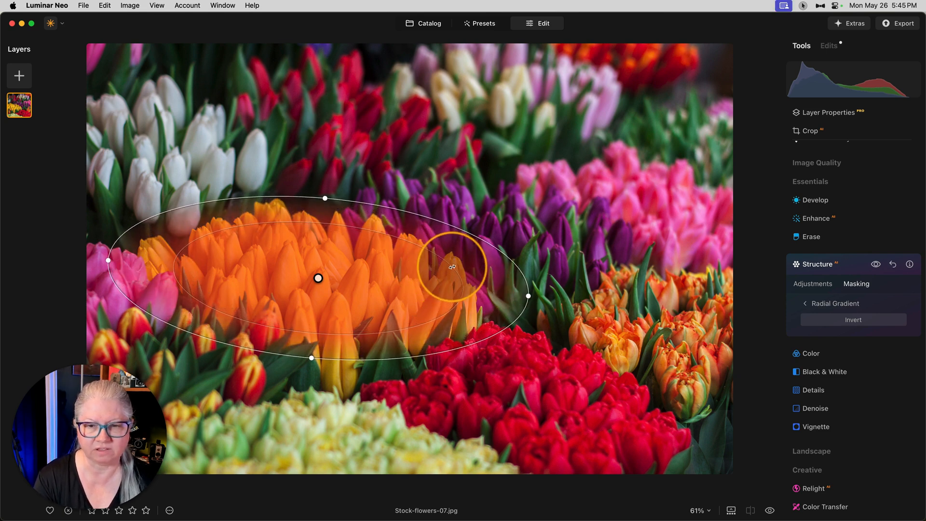
left_click_drag(452, 266, 319, 278)
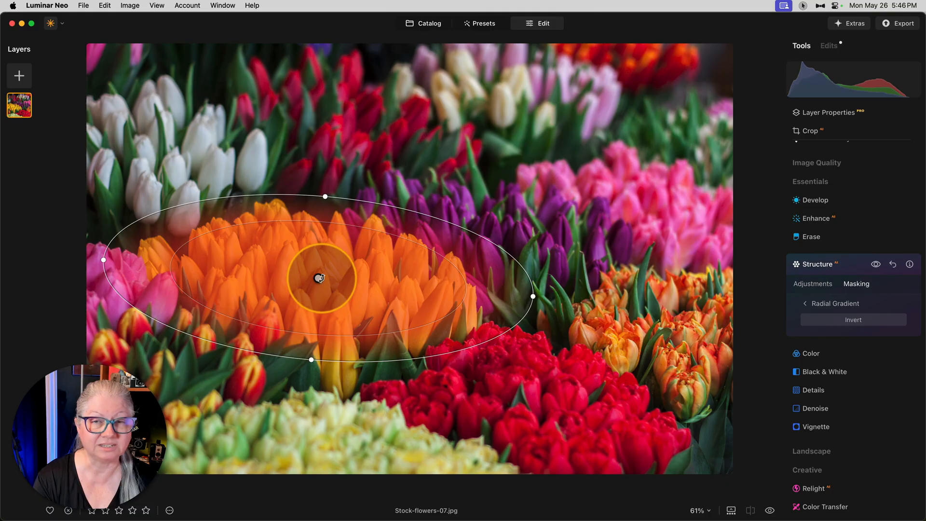
left_click_drag(320, 279, 318, 287)
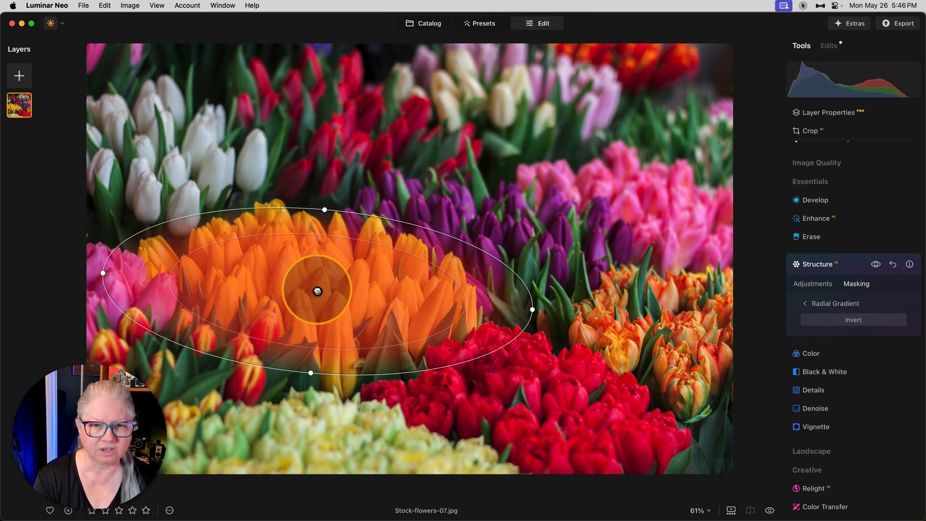
left_click_drag(318, 290, 373, 300)
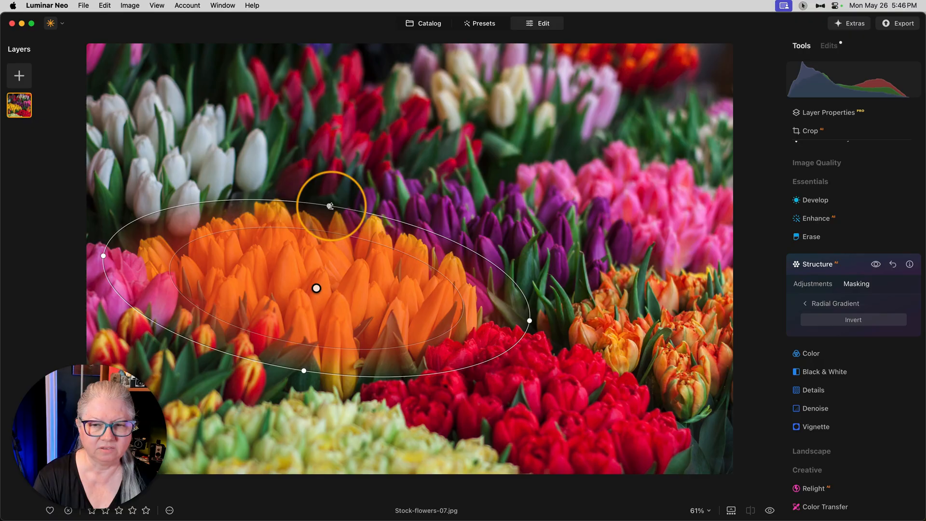
Step: Stretch the oval's top edge upward and tilt it slightly over the tulips
left_click_drag(330, 206, 282, 229)
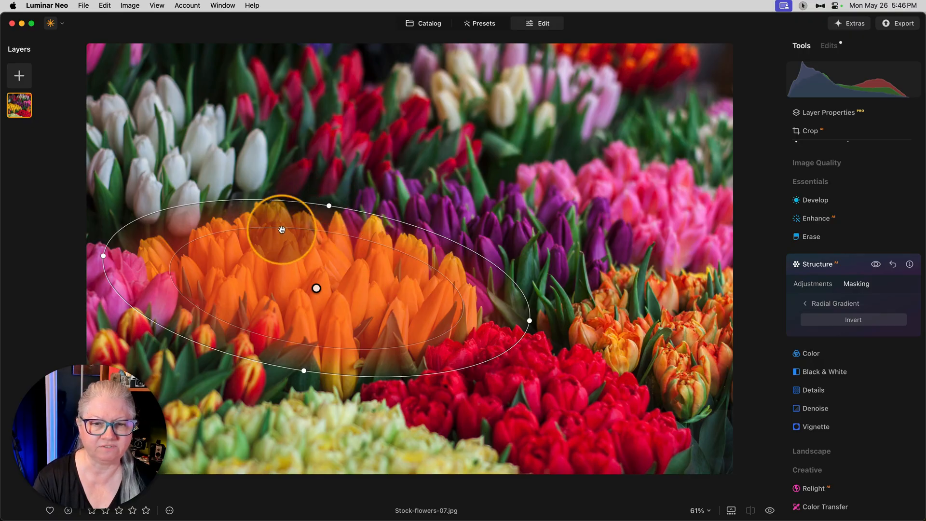
left_click_drag(282, 229, 439, 317)
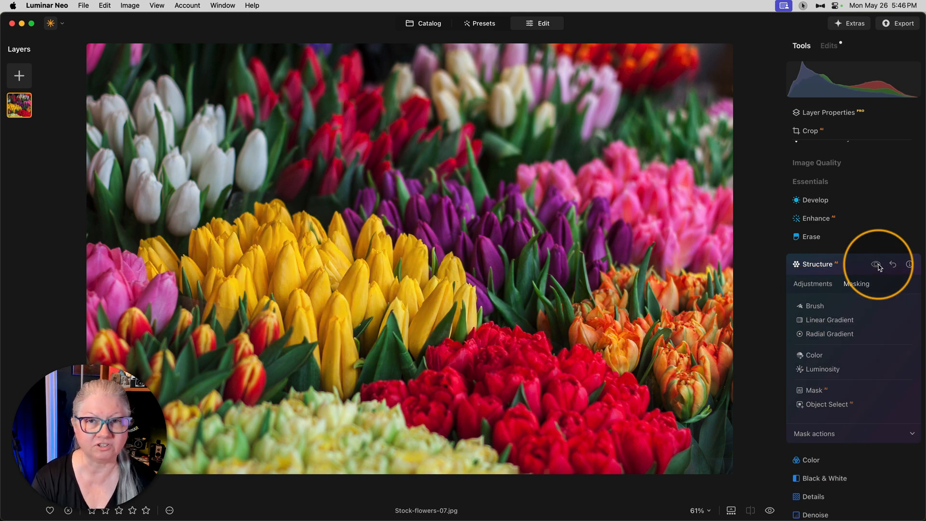
Step: Retune Structure's Amount and Boost sliders to 84 each, then return to masking
left_click(878, 263)
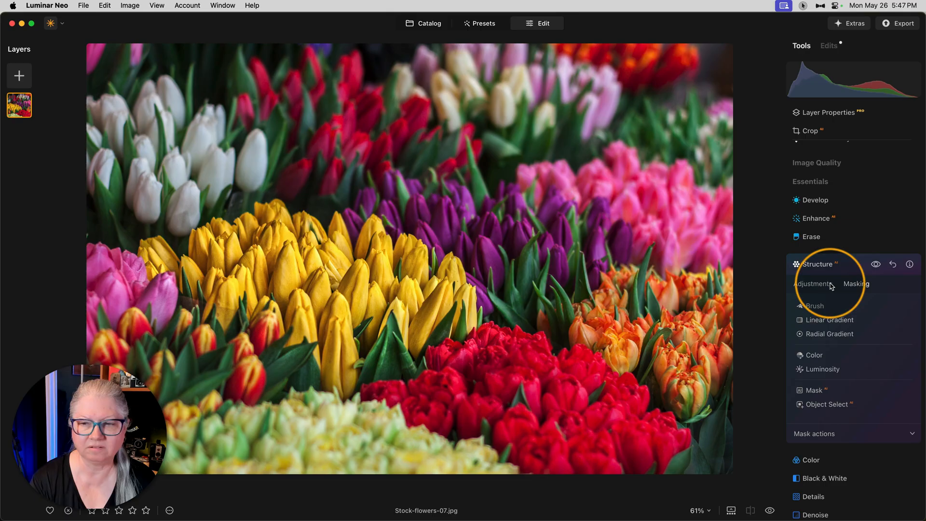
left_click(814, 283)
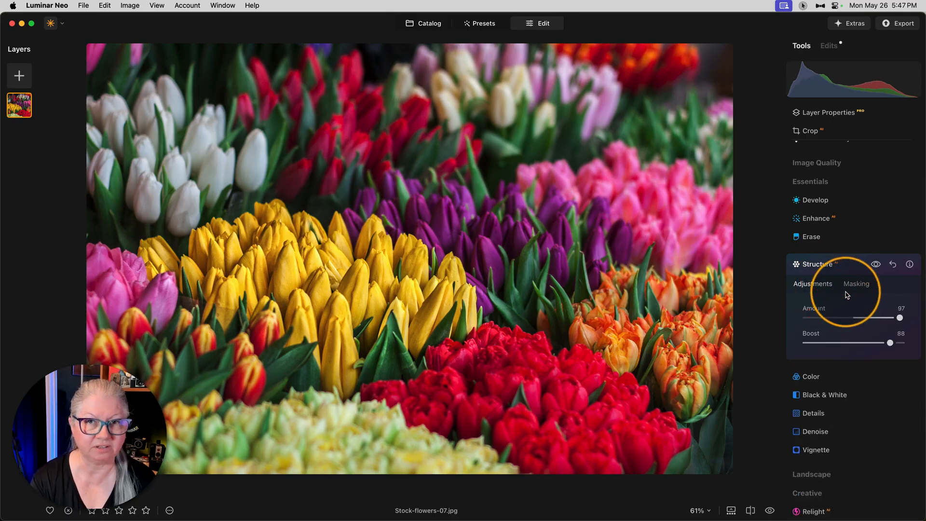
left_click_drag(900, 318, 877, 318)
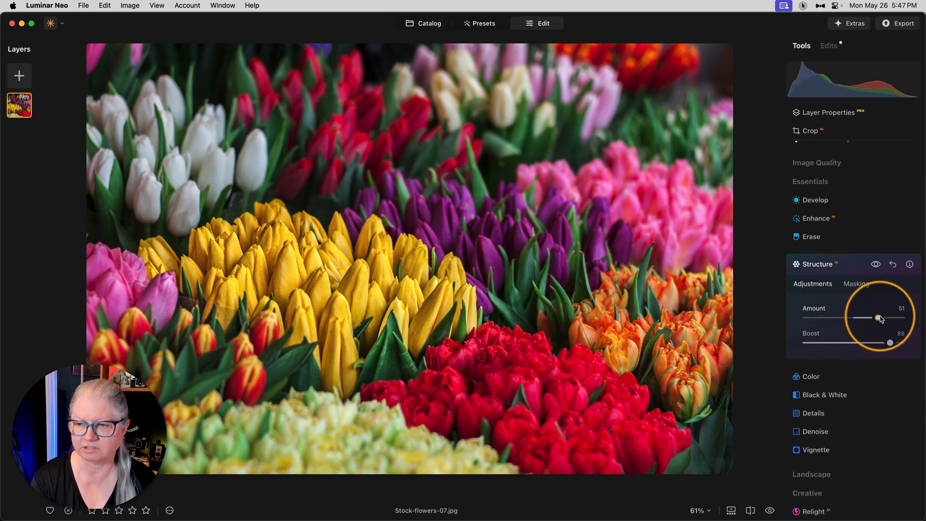
left_click_drag(889, 343, 835, 343)
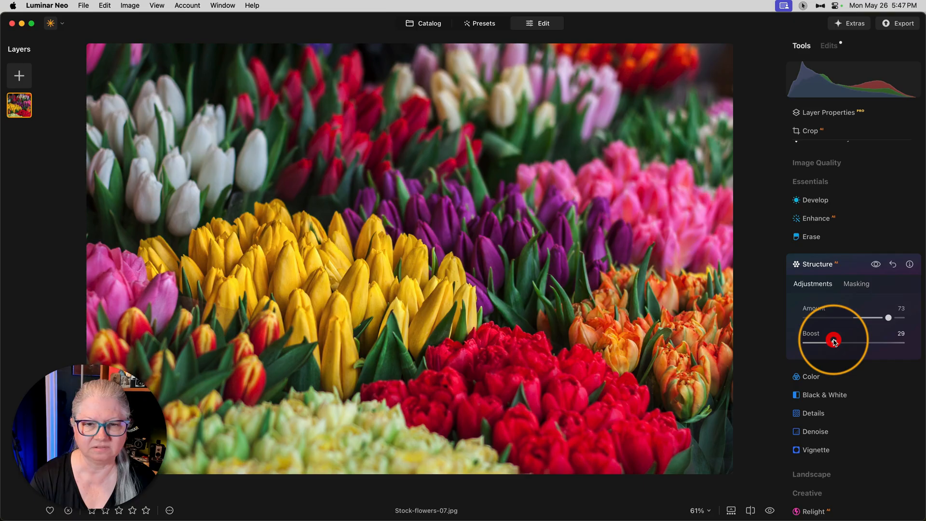
left_click_drag(833, 342, 886, 342)
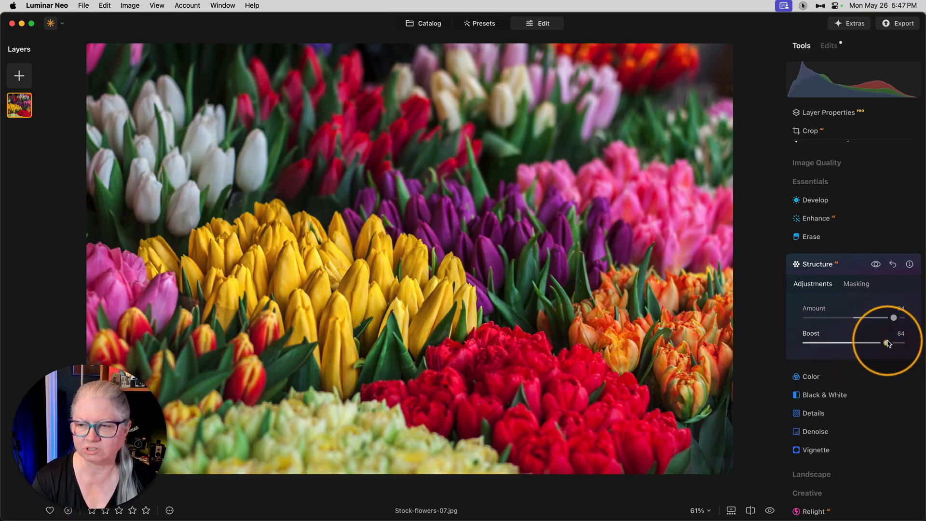
left_click(856, 284)
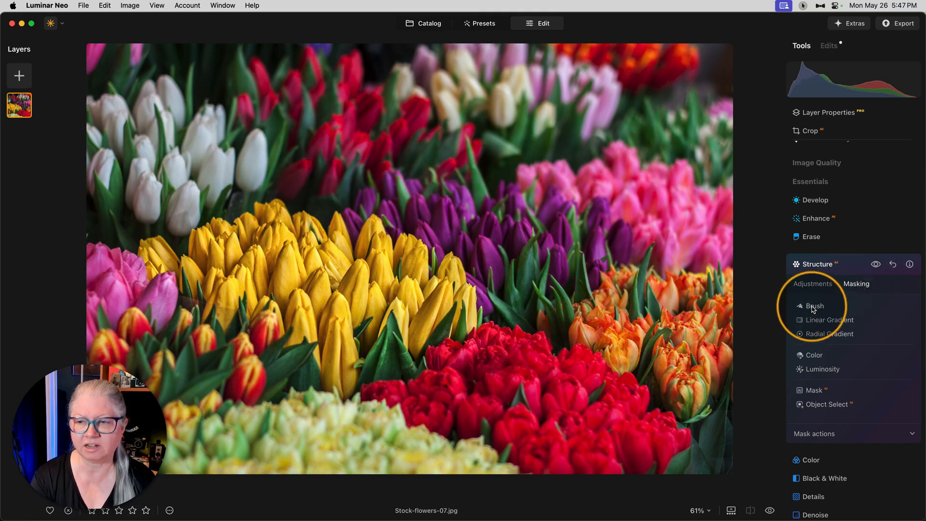
Step: Show the mask, then brush-erase coverage along the tulips' lower edge at Strength 75
left_click(819, 306)
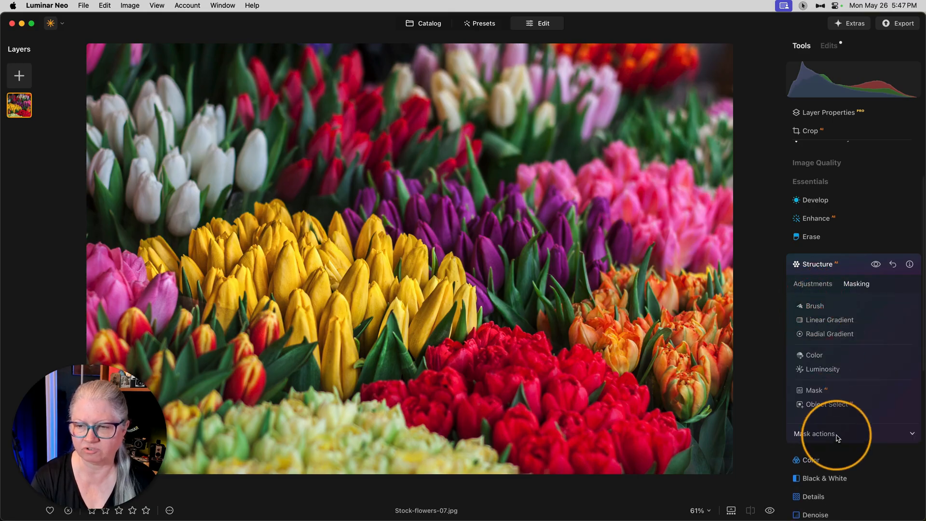
left_click(835, 433)
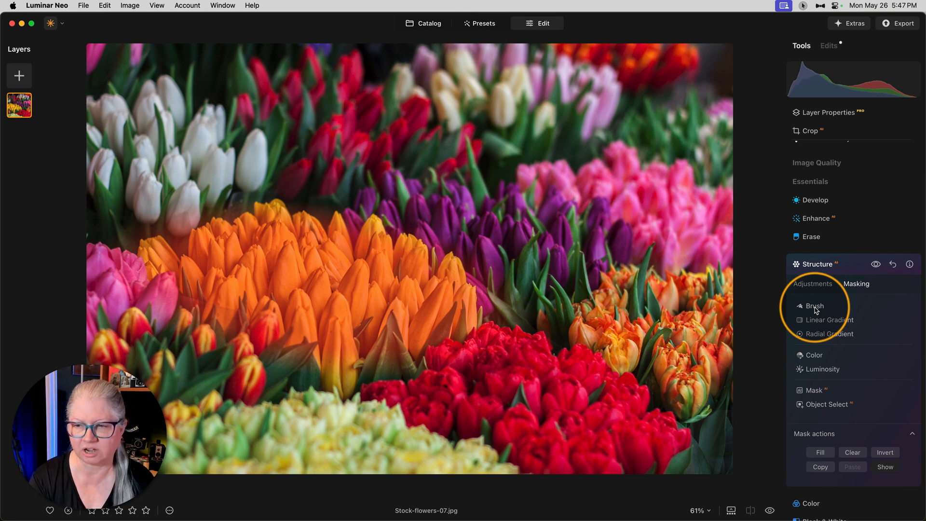
left_click(817, 306)
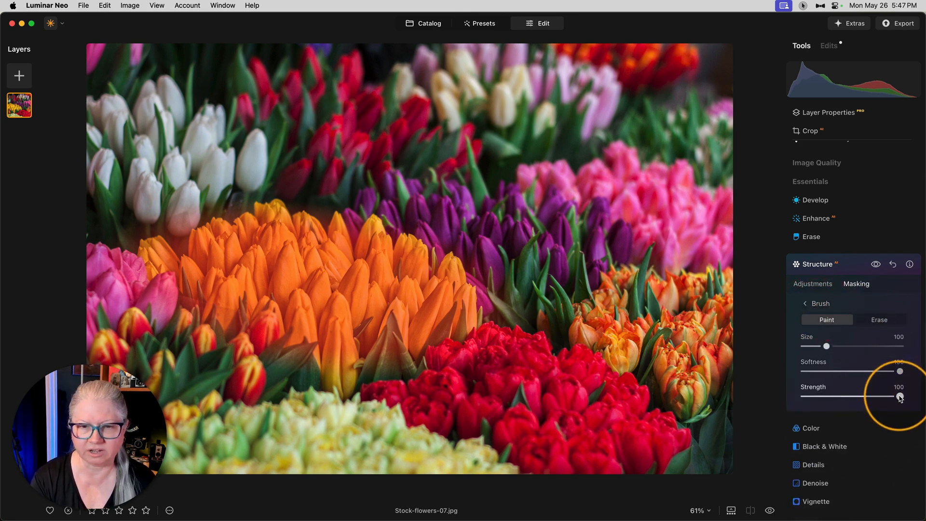
left_click(879, 319)
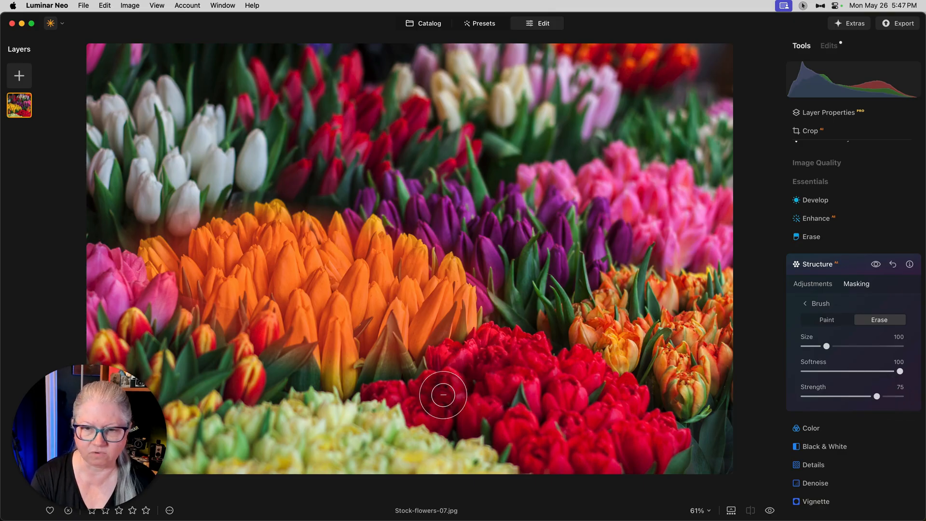
left_click_drag(442, 395, 264, 363)
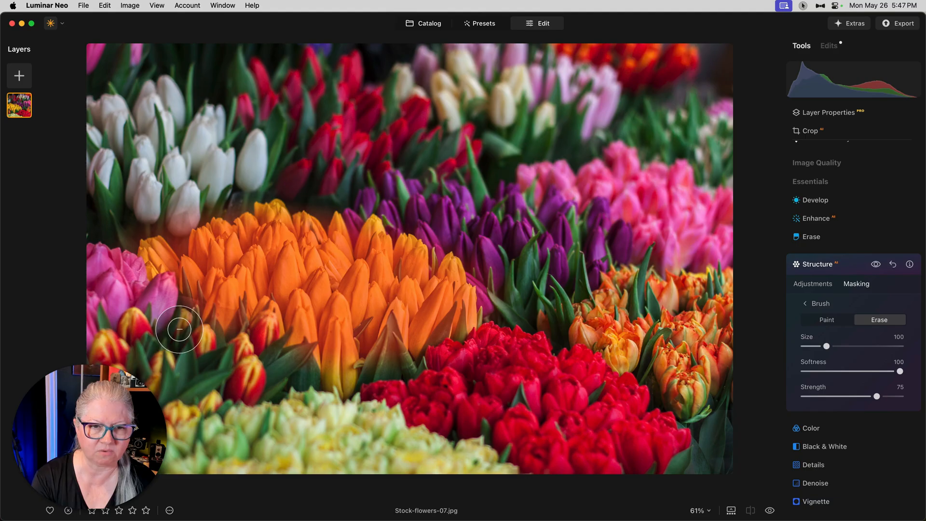
Step: Switch the brush to Paint with Softness 67 and paint mask onto the orange tulips
left_click(827, 319)
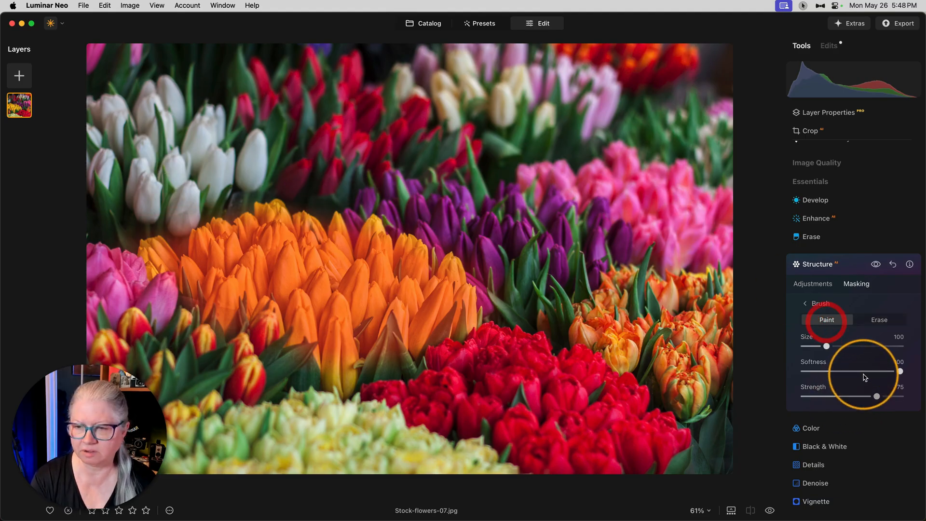
left_click_drag(900, 371, 858, 371)
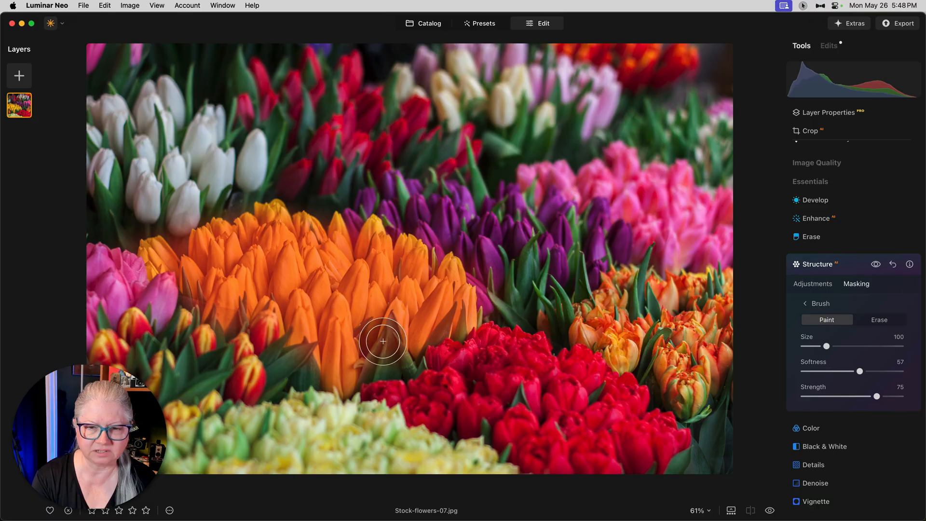
left_click(813, 283)
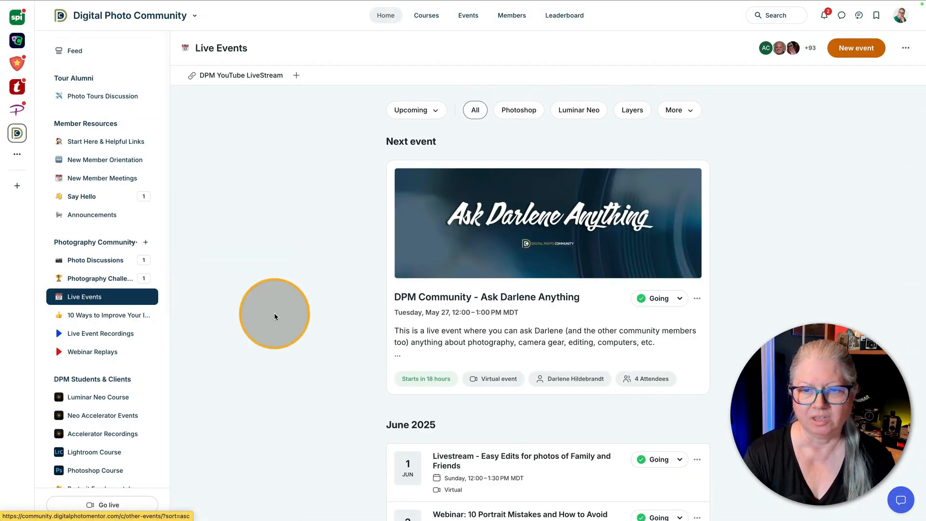
Step: View the 10 Portrait Mistakes webinar event, then the Webinar Replays and Photo Discussions spaces
scroll("down", 3)
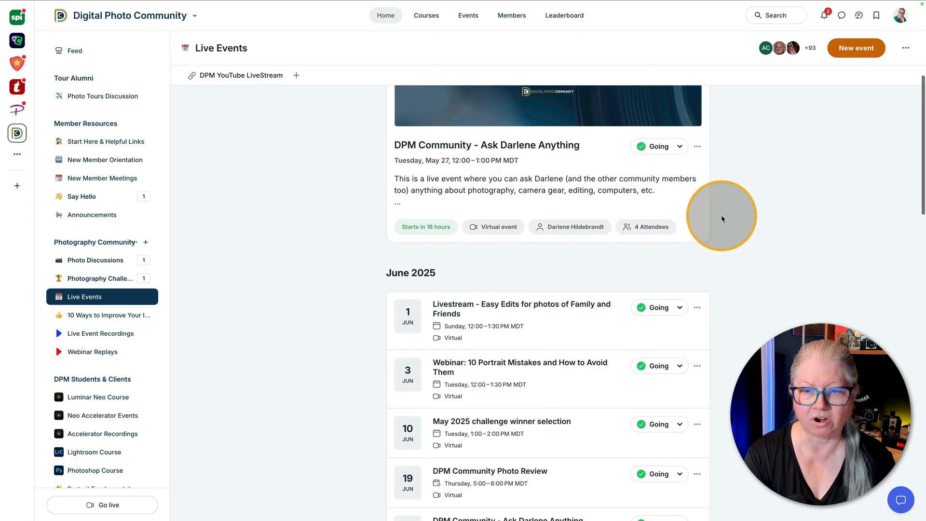
left_click(520, 363)
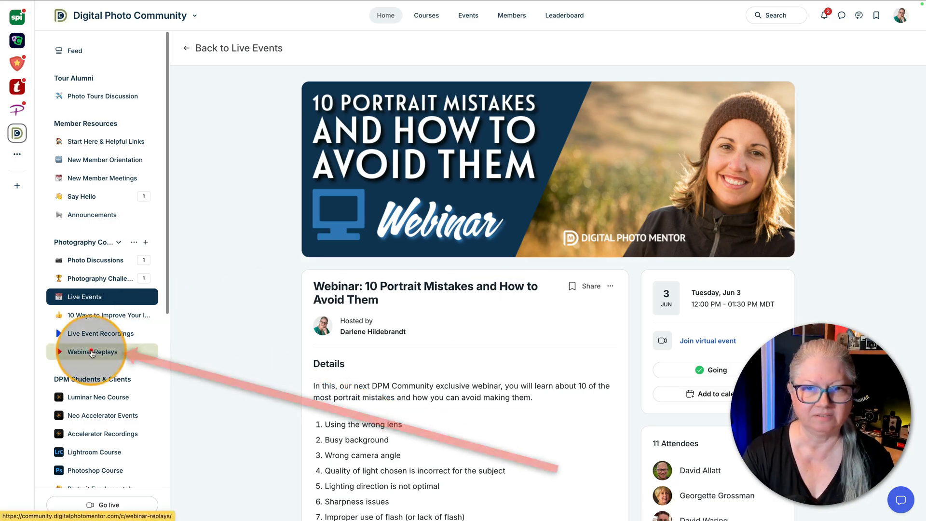
left_click(93, 352)
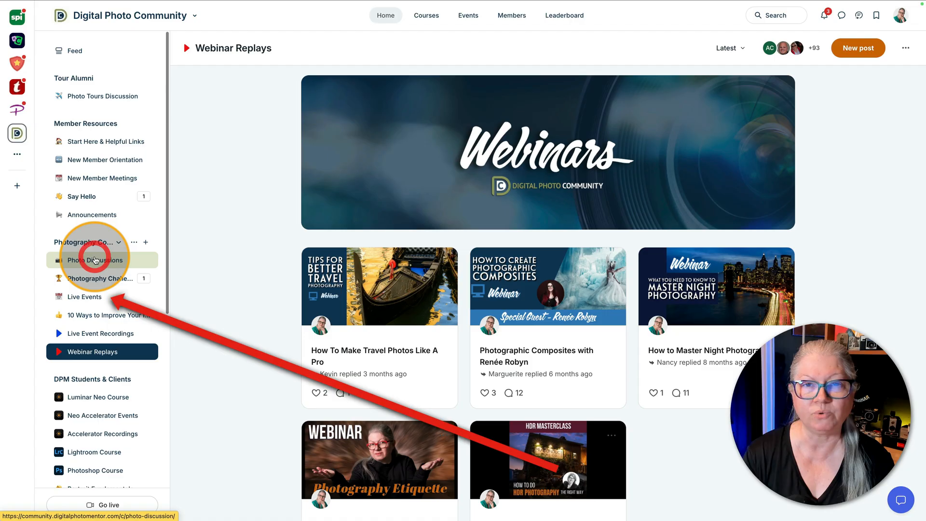
left_click(95, 260)
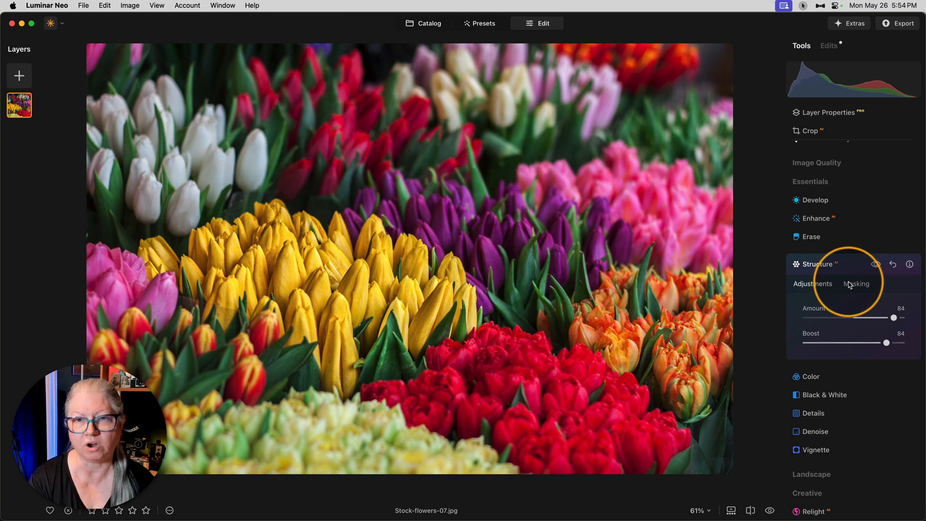
Step: Show Structure's full masking tool list with the Mask actions expanded
left_click(857, 284)
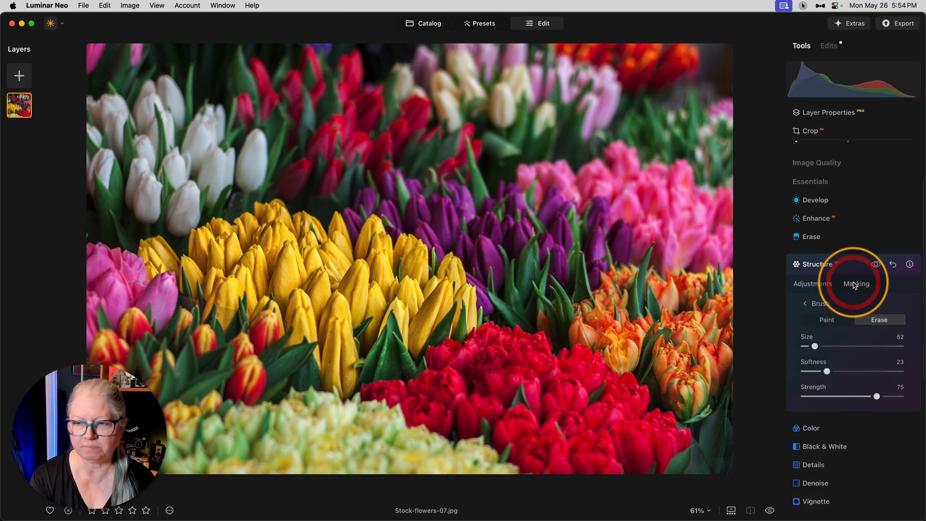
left_click(856, 284)
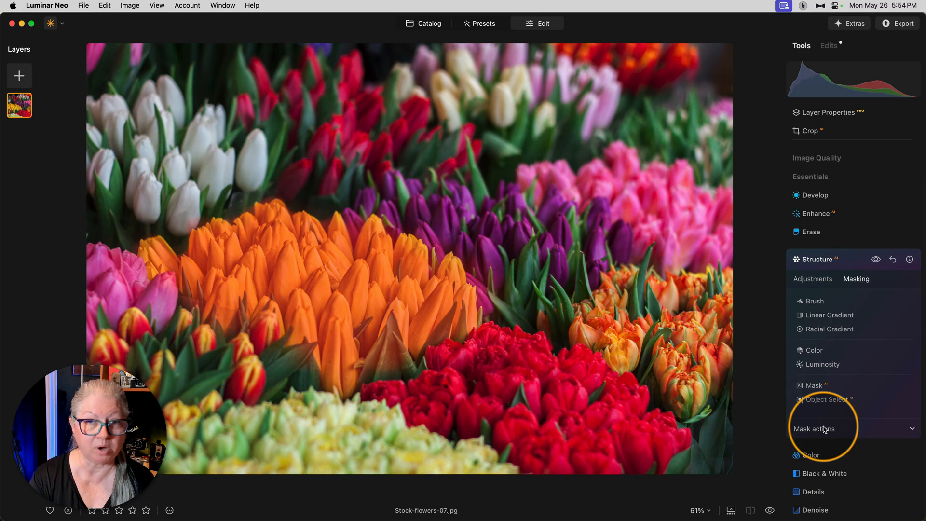
left_click(815, 429)
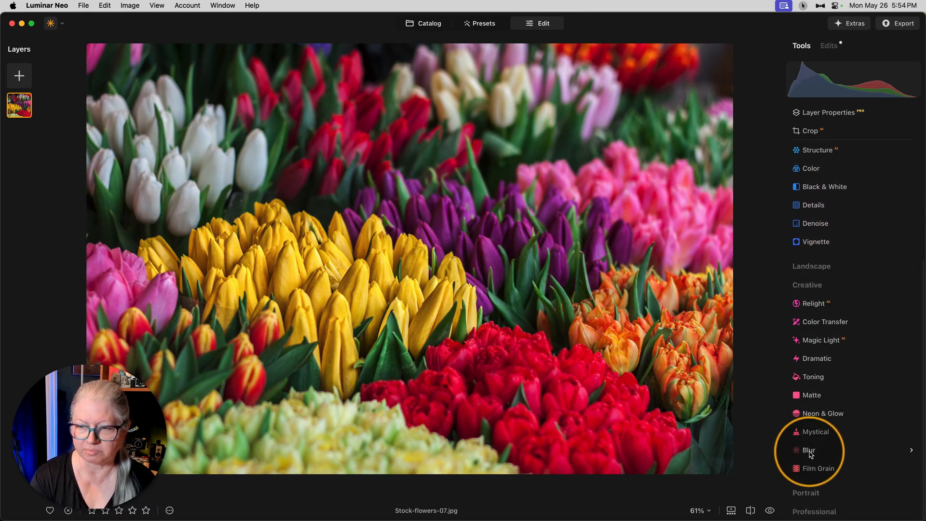
Step: Center the Twisted Blur swirl on the yellow tulips and invert the pasted mask so they stay sharp
left_click(808, 450)
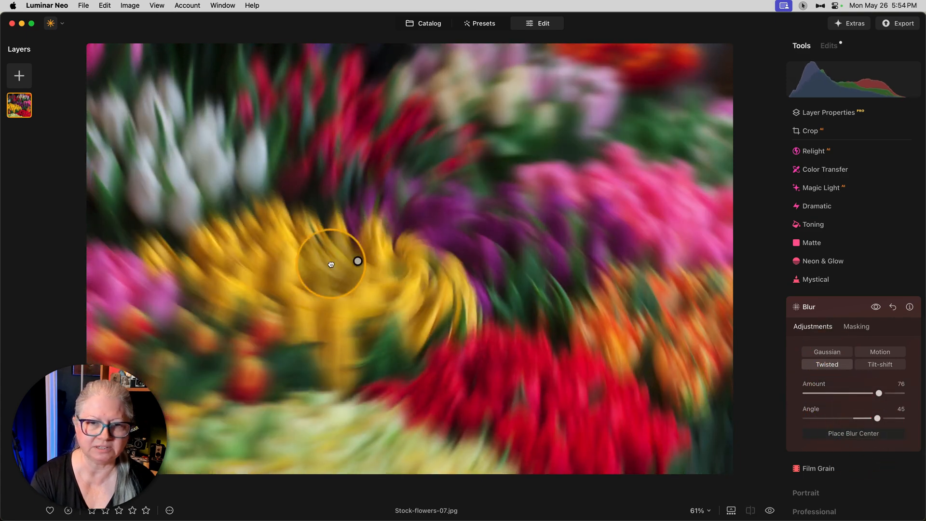
left_click_drag(331, 263, 311, 270)
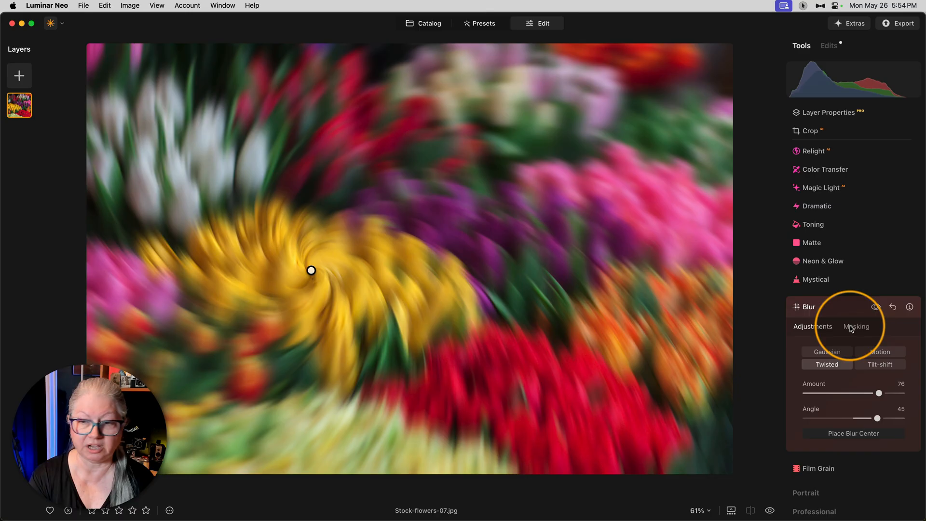
left_click(856, 326)
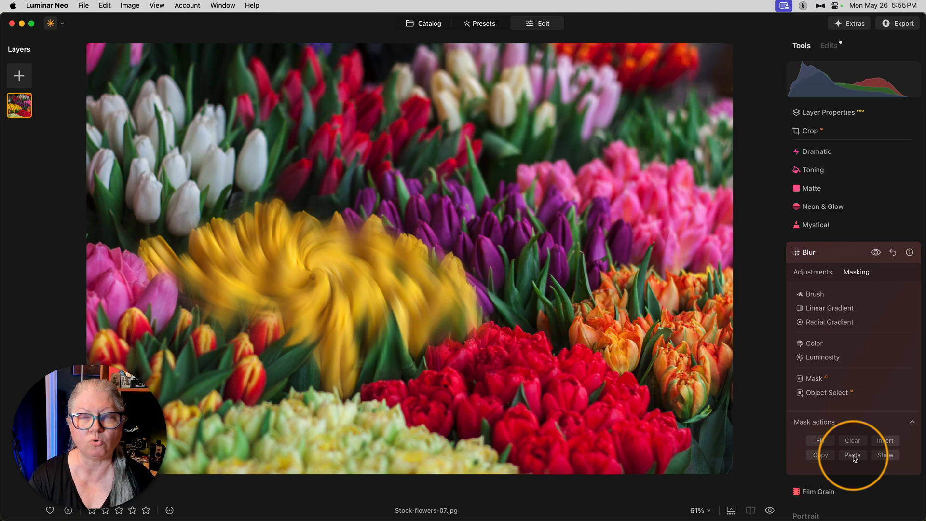
left_click(885, 440)
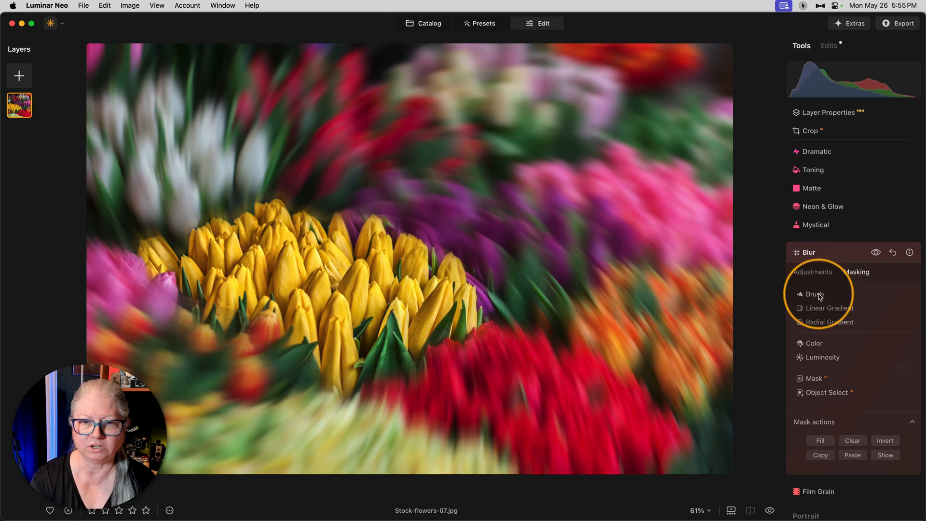
Step: Brush the blur mask along the yellow tulips' edge at Strength 65
left_click(815, 295)
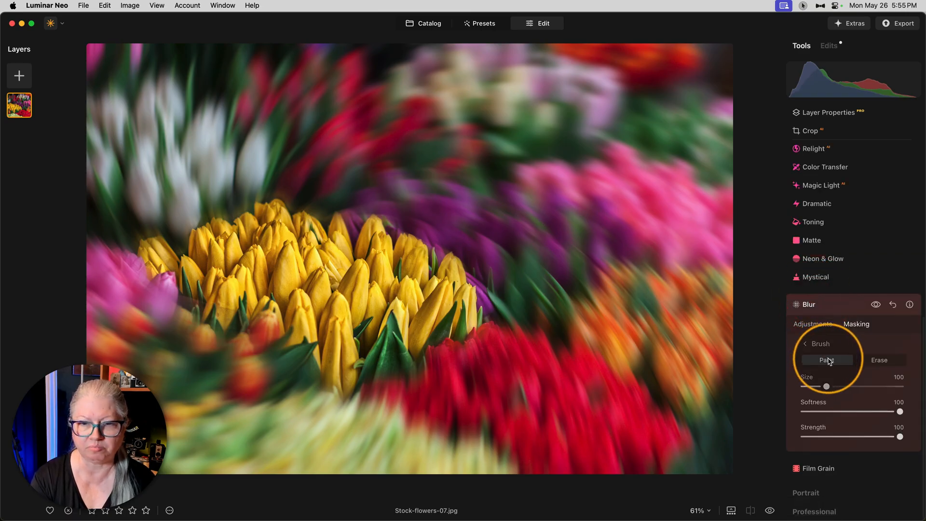
left_click_drag(901, 436, 869, 436)
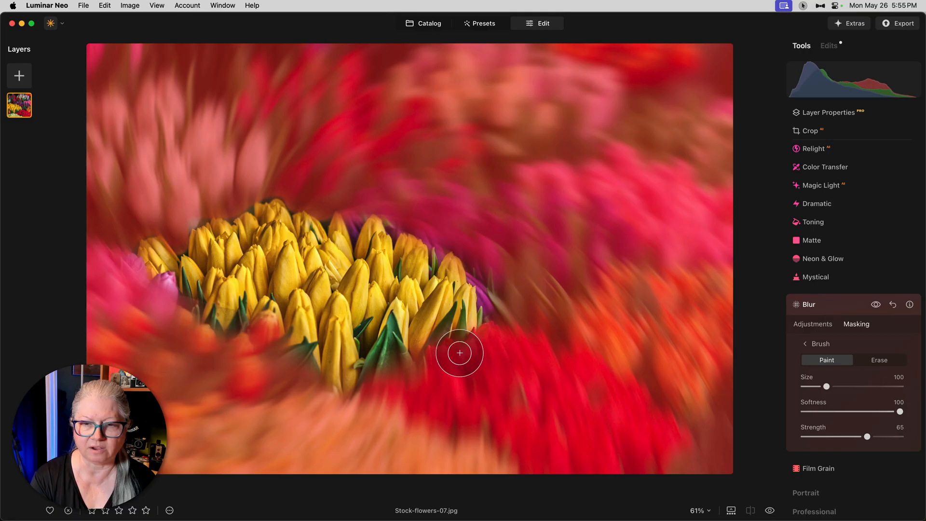
left_click_drag(460, 353, 500, 287)
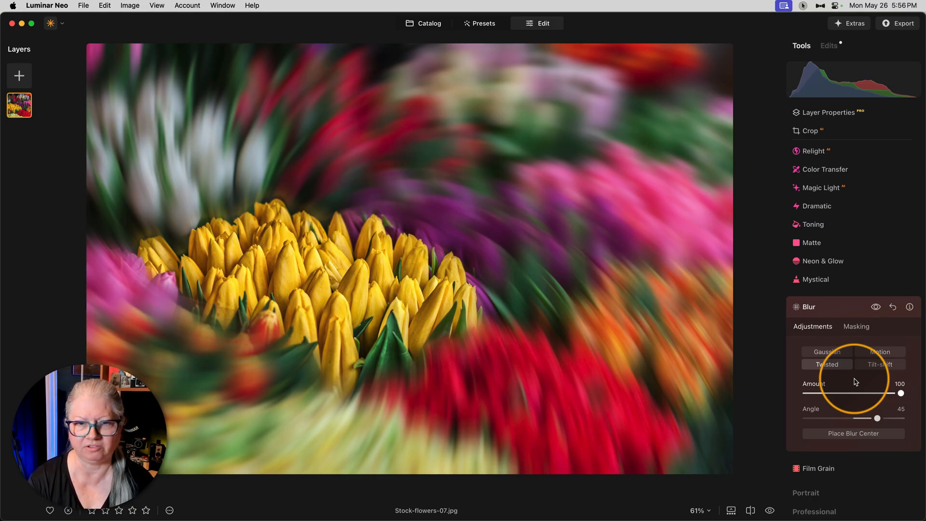
Step: Switch the blur to Gaussian and lower its Amount to about 10
left_click(826, 352)
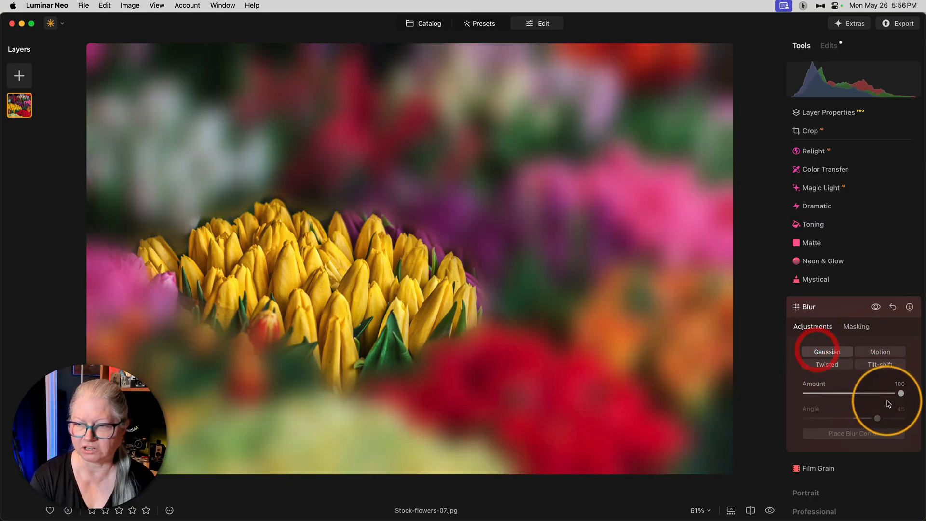
left_click_drag(901, 394, 846, 393)
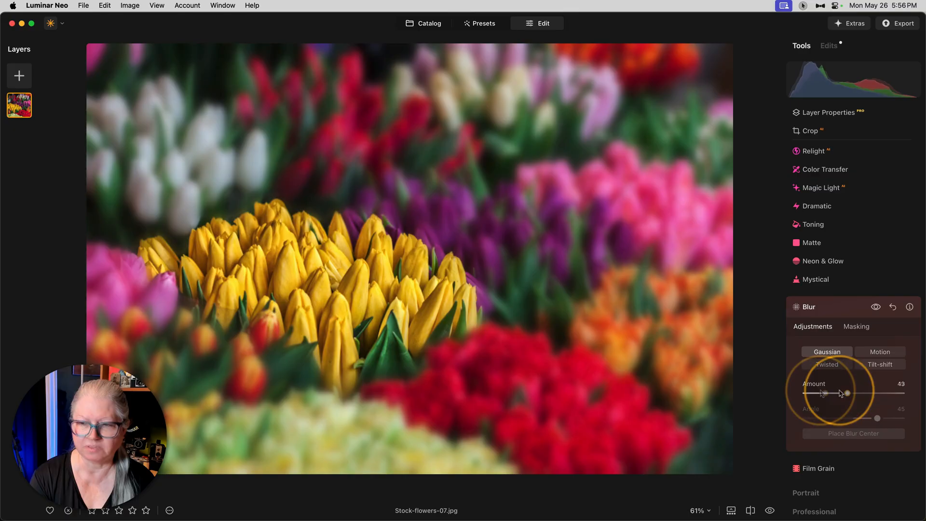
left_click_drag(846, 393, 809, 392)
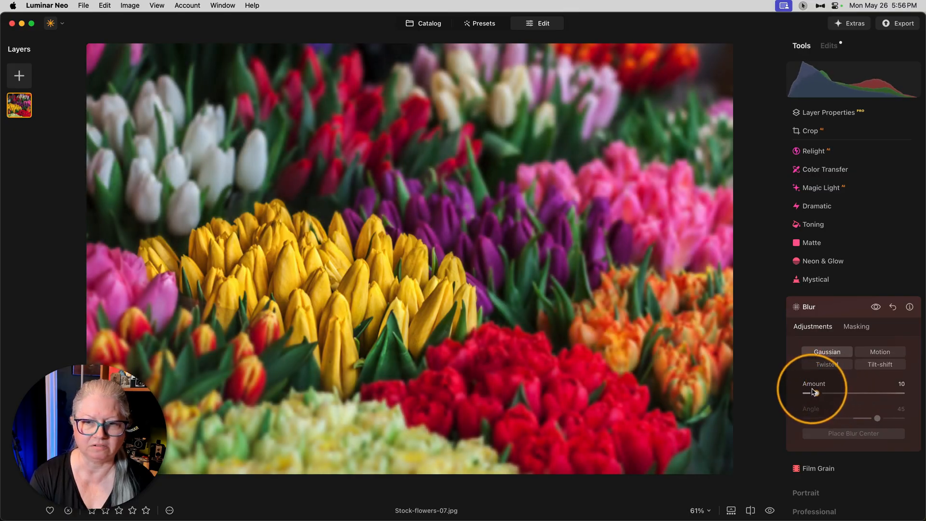
left_click_drag(811, 393, 814, 393)
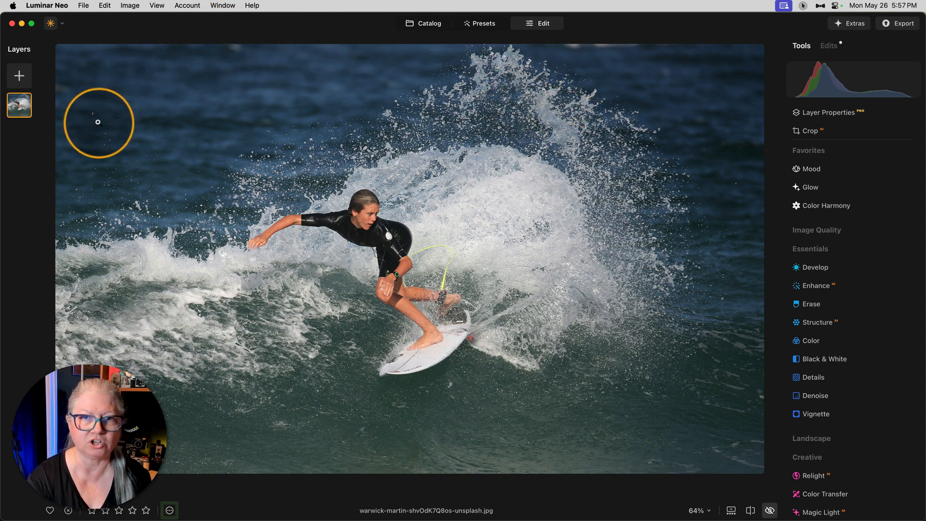
mouse_move(634, 305)
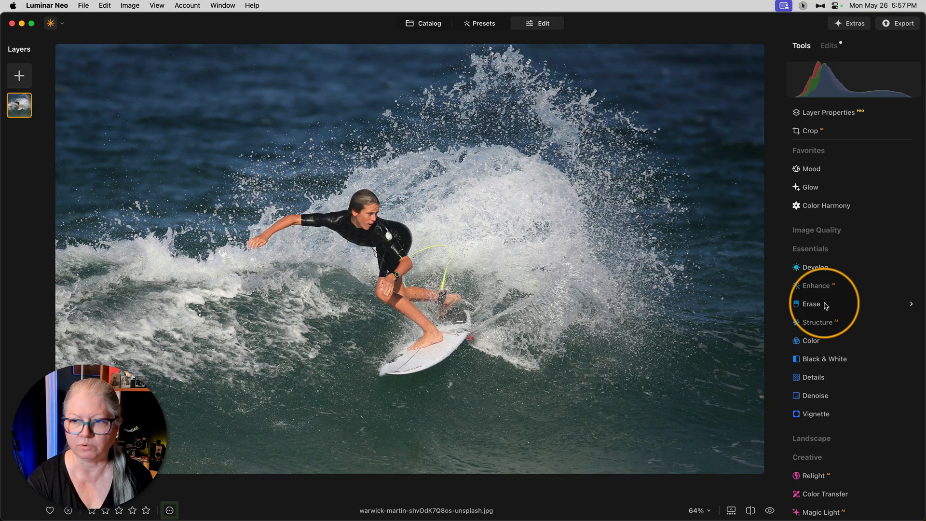
Step: Raise Enhance AI's Accent slider on the surfer photo to 84
left_click(816, 285)
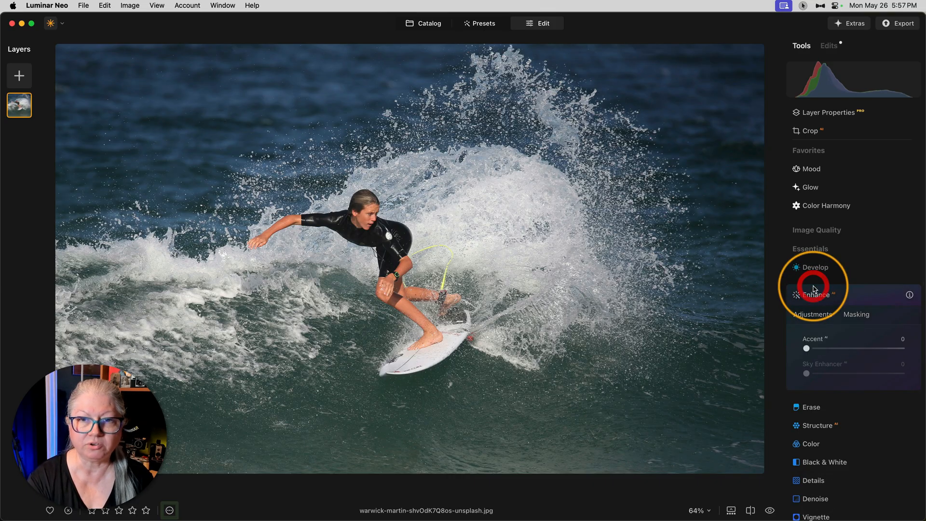
left_click_drag(807, 348, 851, 348)
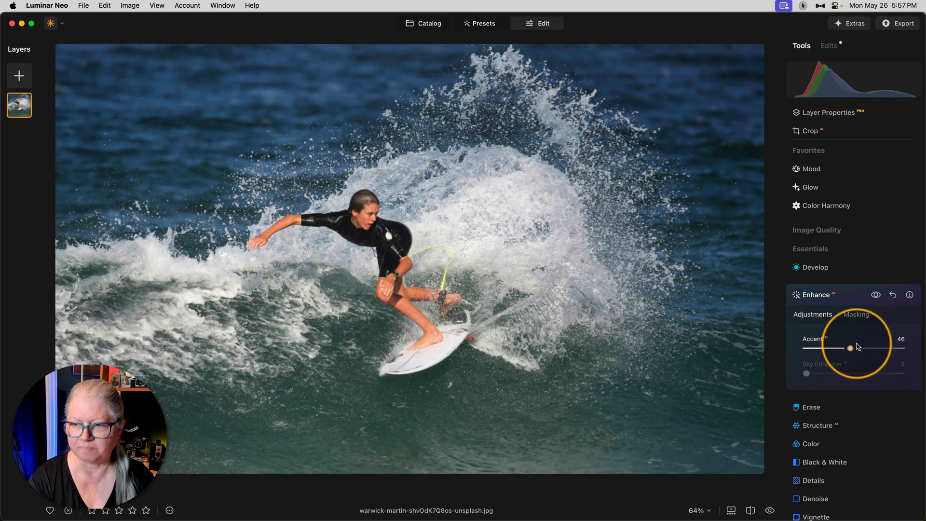
left_click_drag(850, 348, 871, 347)
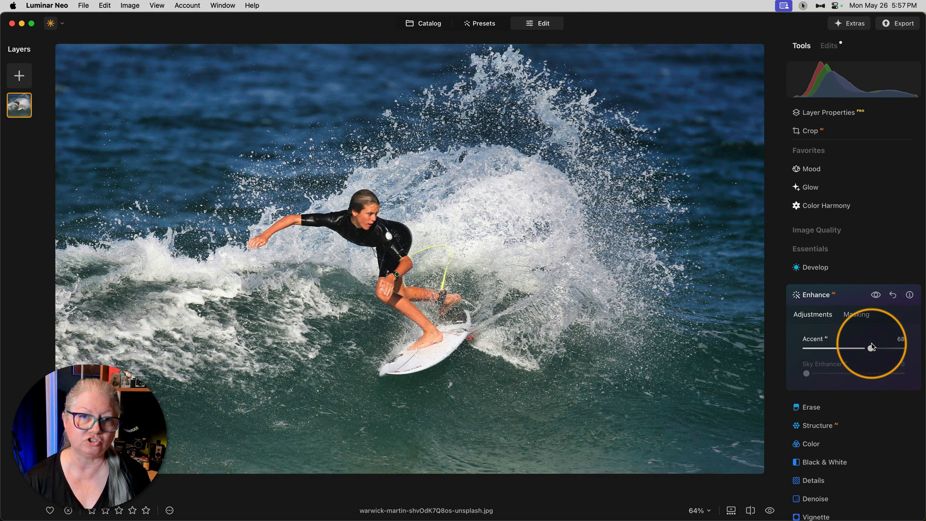
left_click_drag(860, 347, 869, 347)
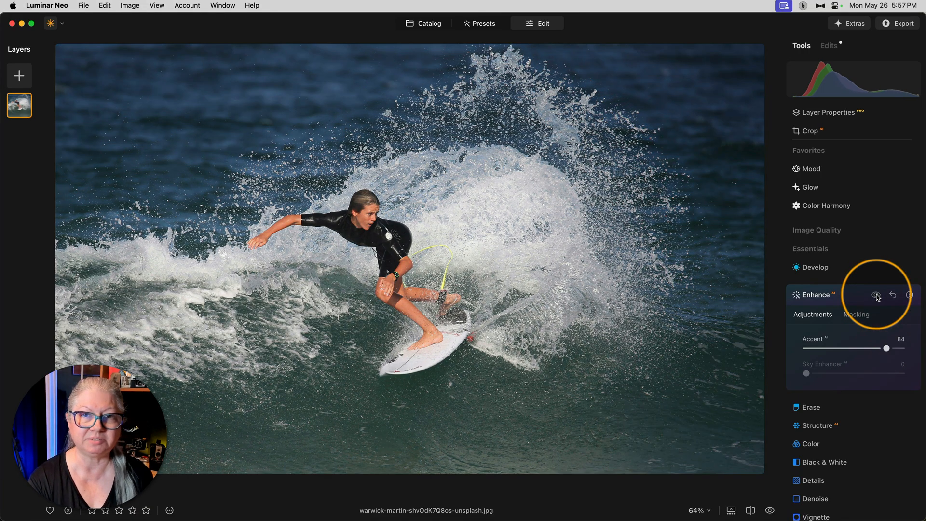
Step: Compare without Enhance, try the Mask AI Human selection, clear it and return to the masking list
left_click(877, 294)
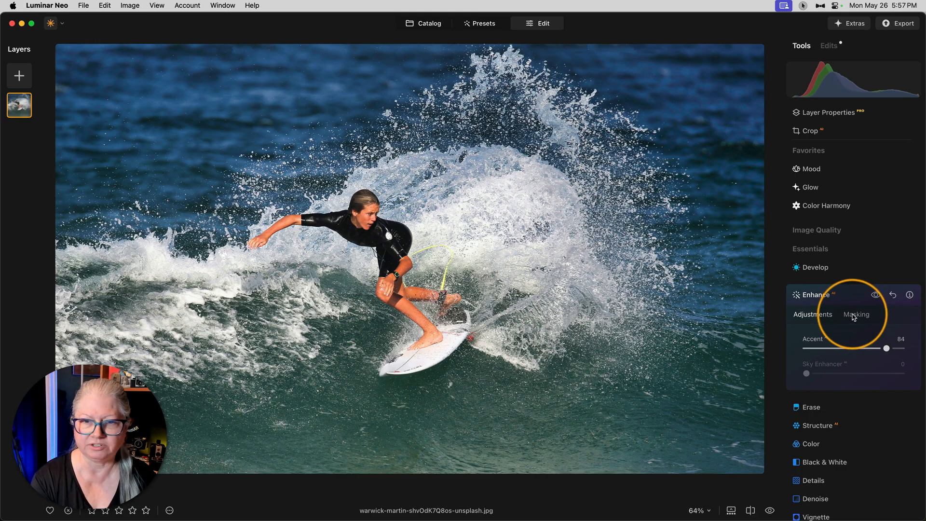
left_click(856, 314)
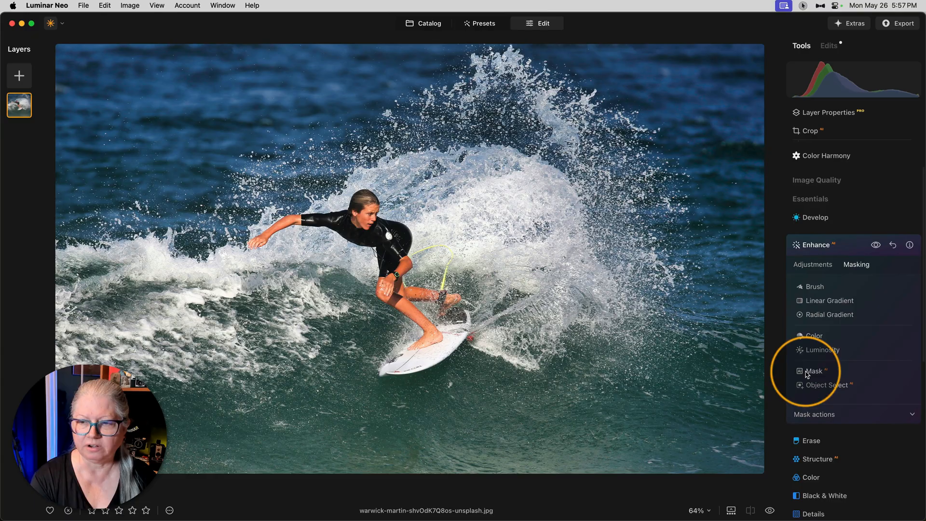
left_click(815, 371)
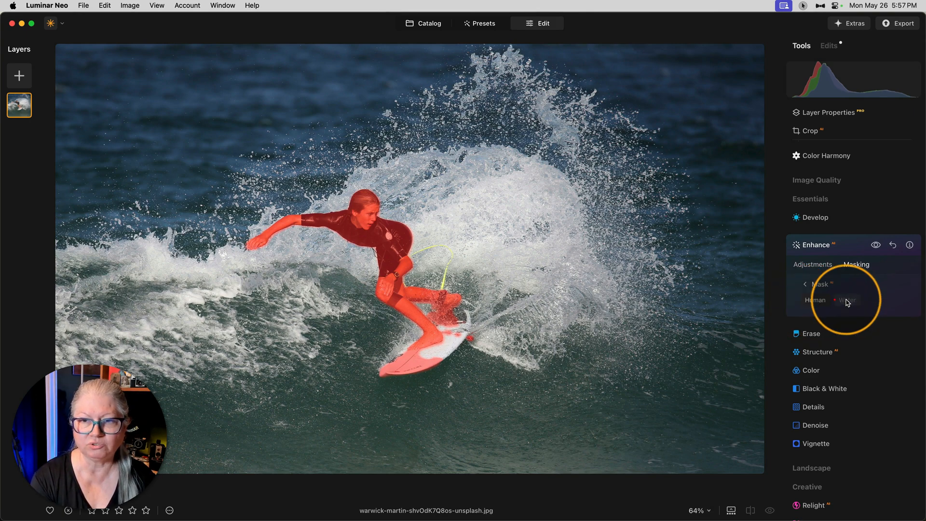
left_click(847, 300)
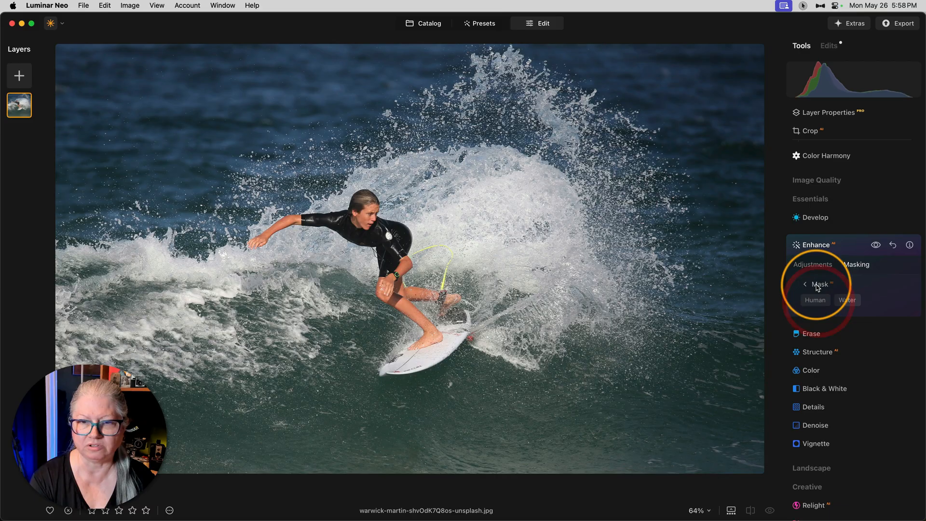
left_click(856, 264)
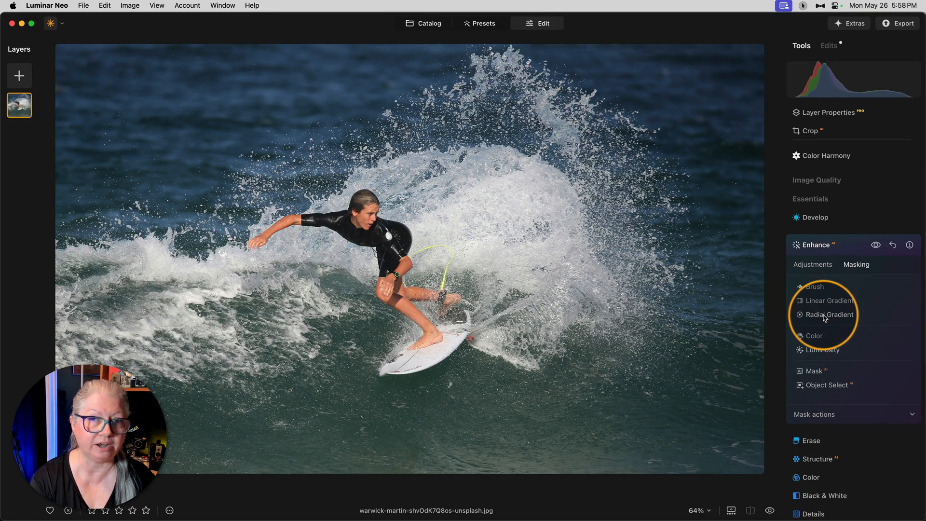
Step: Draw a radial gradient mask and enlarge and tilt it along the wave over the surfer and splash
left_click(835, 314)
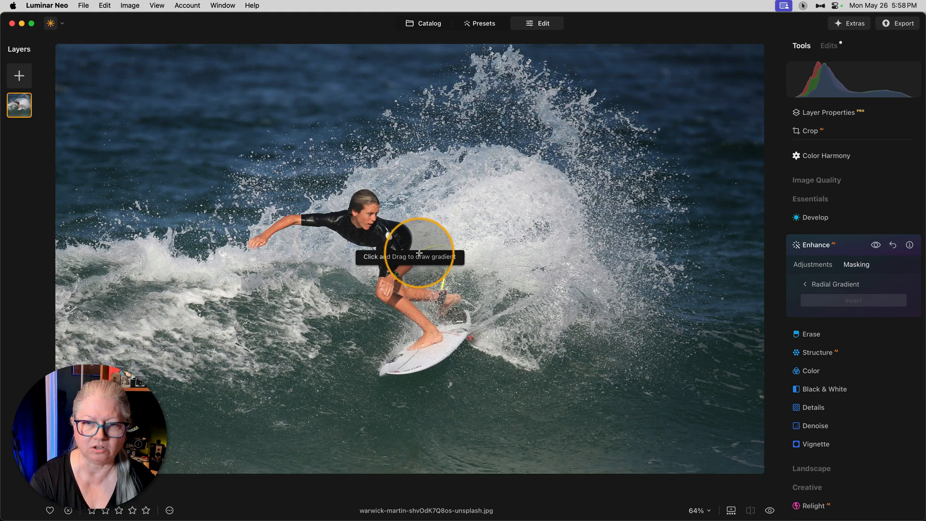
left_click_drag(414, 250, 481, 276)
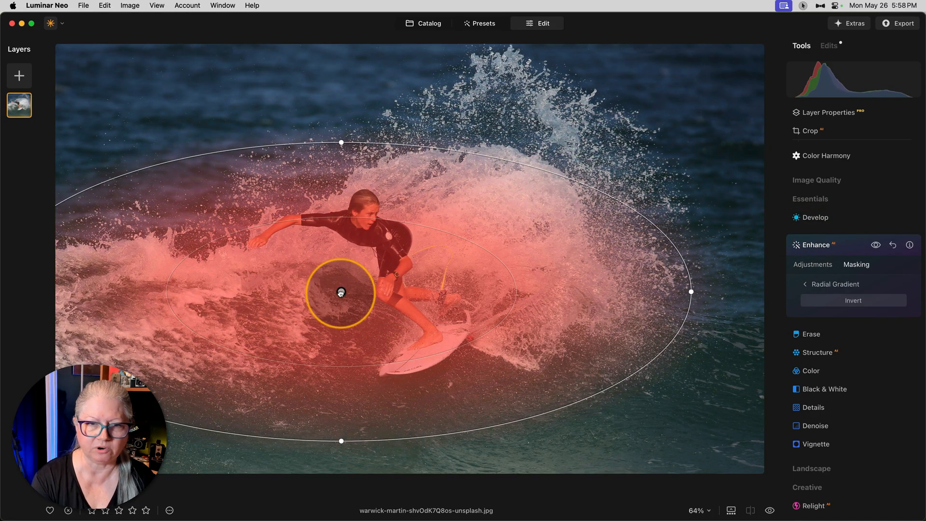
left_click_drag(341, 293, 554, 361)
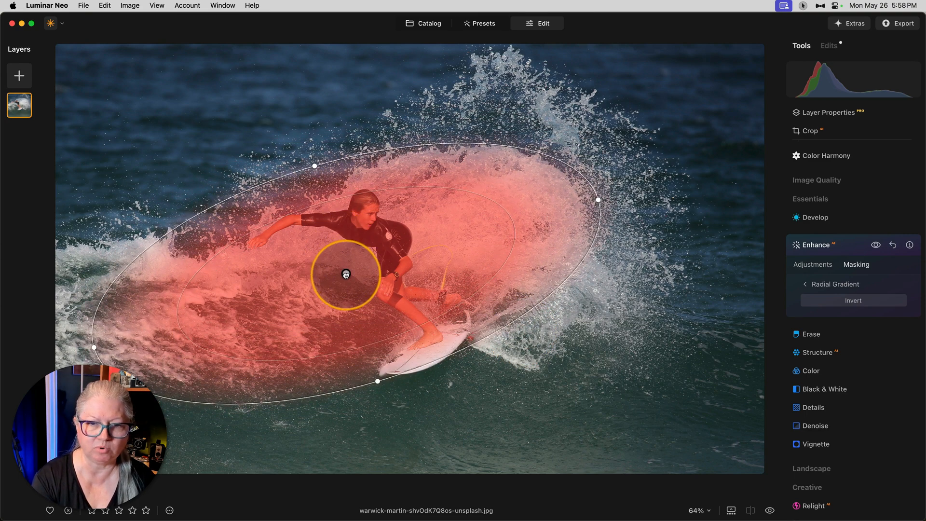
left_click_drag(345, 274, 379, 392)
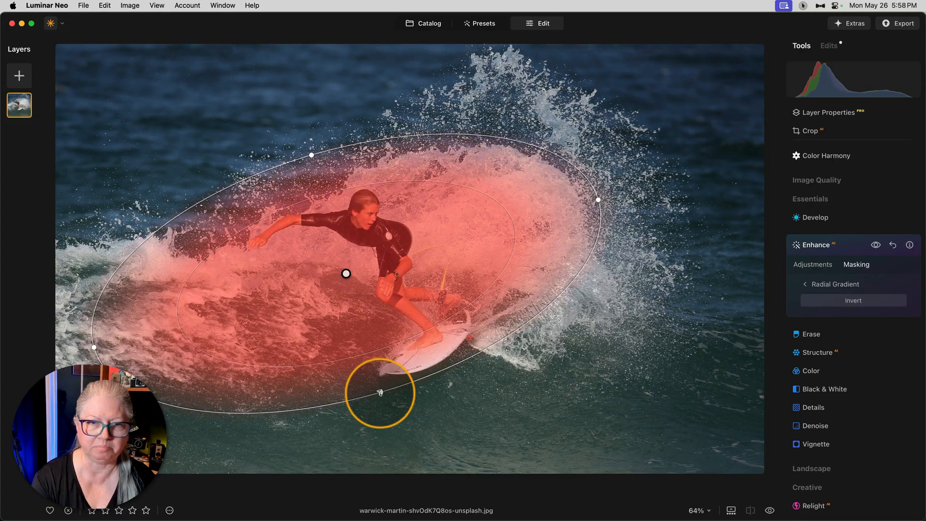
left_click_drag(381, 393, 598, 200)
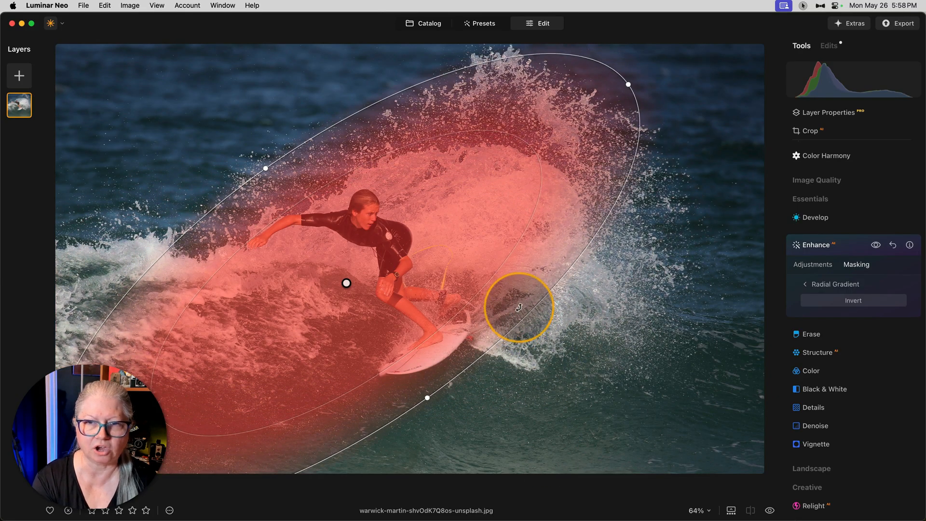
left_click_drag(518, 307, 547, 395)
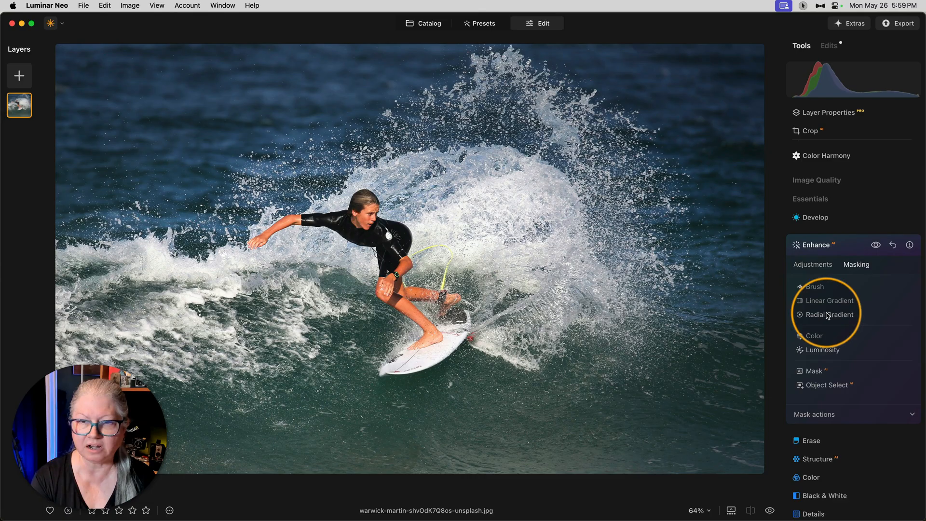
left_click(830, 315)
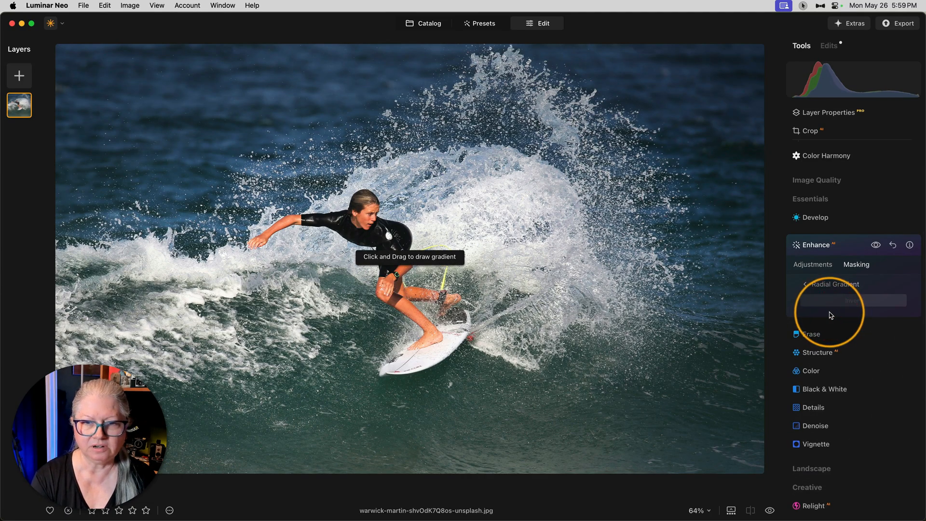
mouse_move(405, 271)
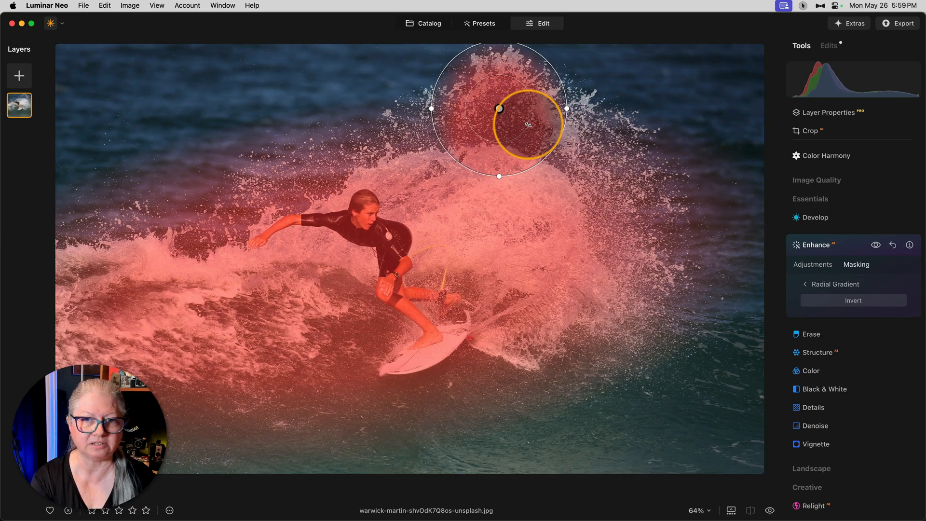
Step: Place a second radial gradient over the top spray, widen it, and return to the masking list
left_click_drag(527, 124, 567, 108)
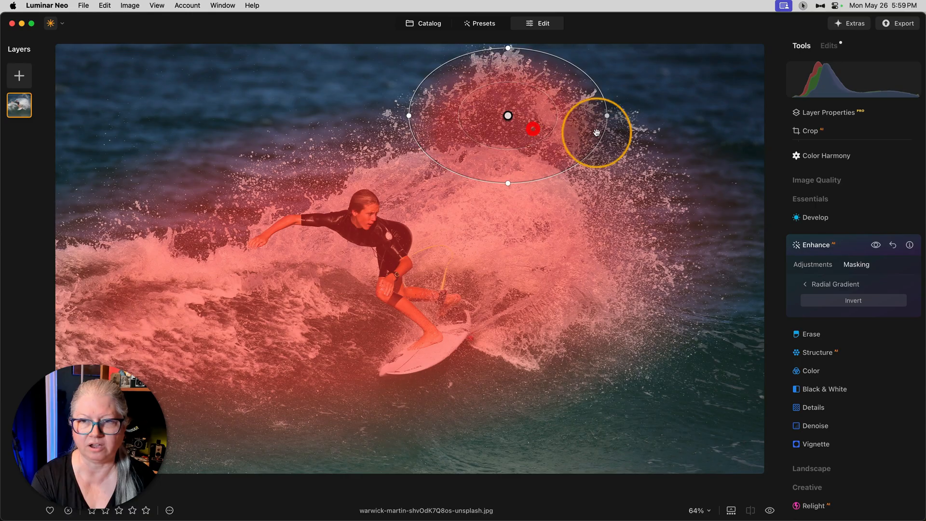
left_click_drag(597, 133, 511, 142)
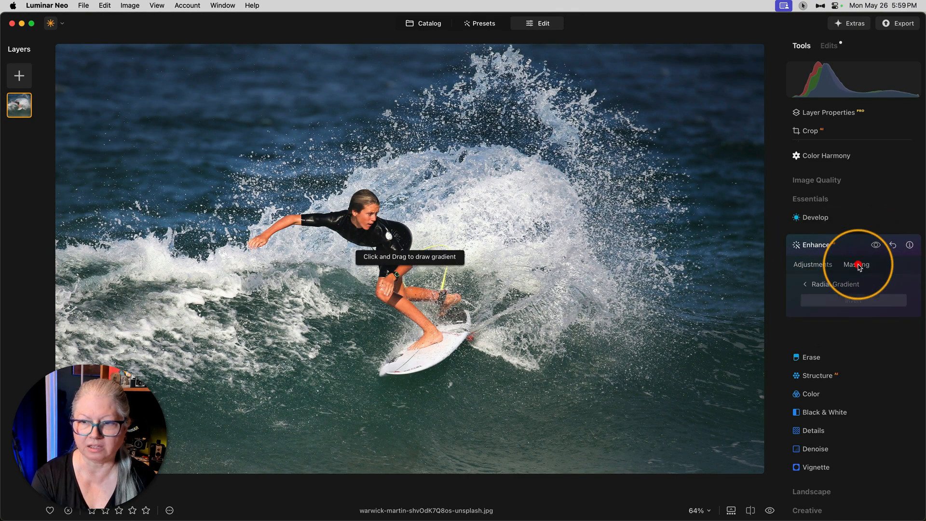
left_click(856, 263)
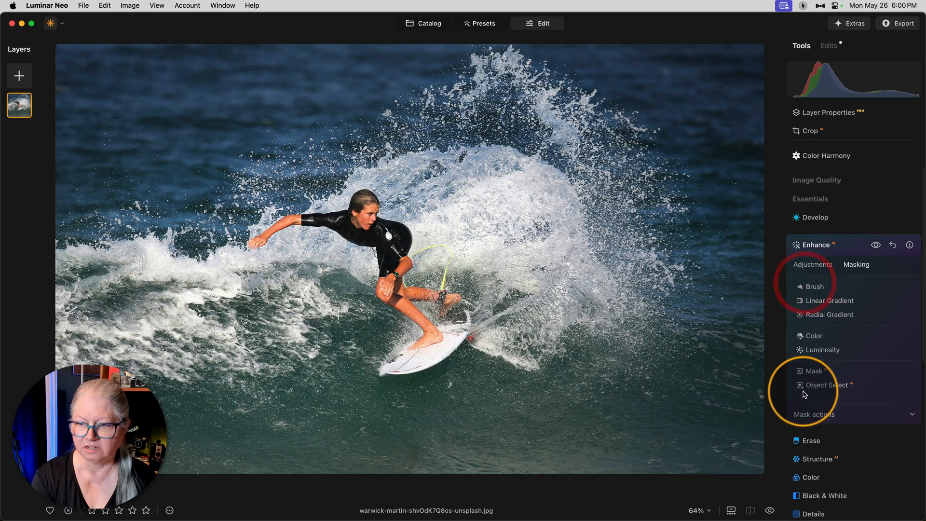
Step: Copy the Enhance mask, then add a Motion Blur at Amount 98
left_click(814, 414)
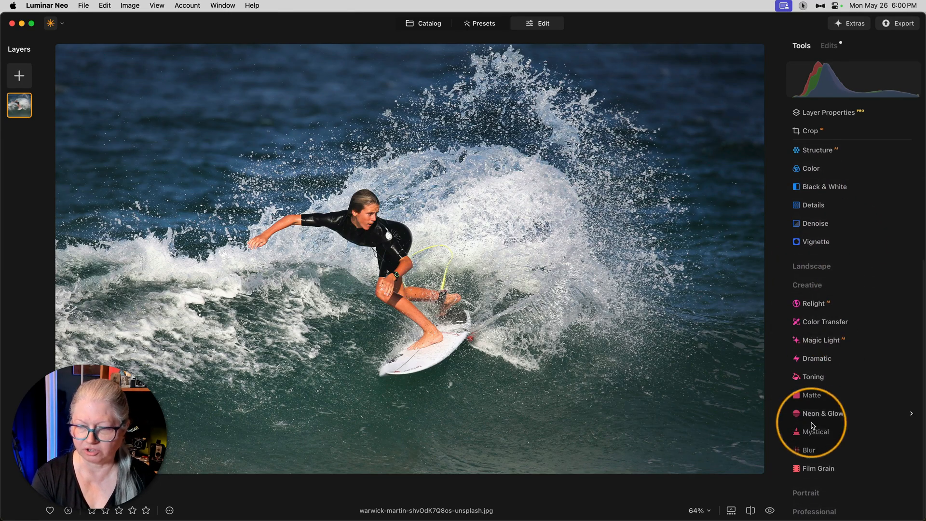
left_click(809, 450)
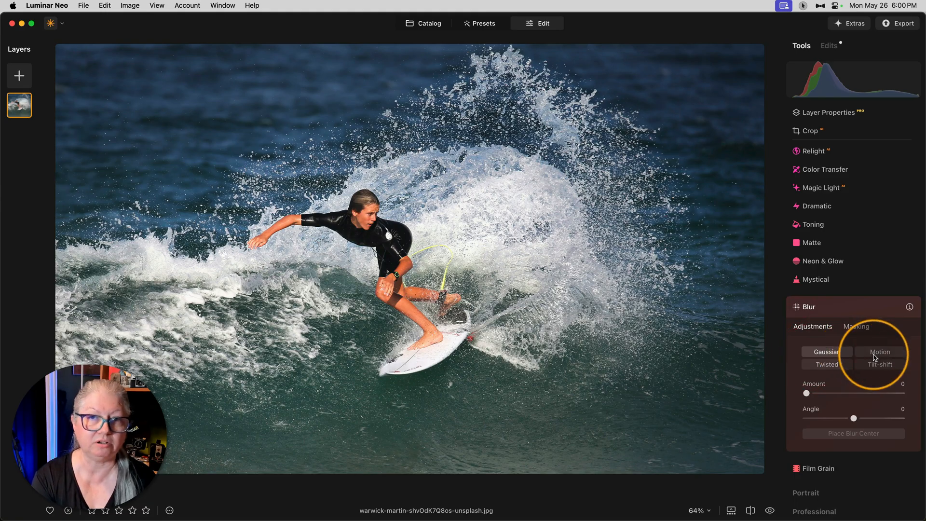
left_click_drag(807, 394, 894, 393)
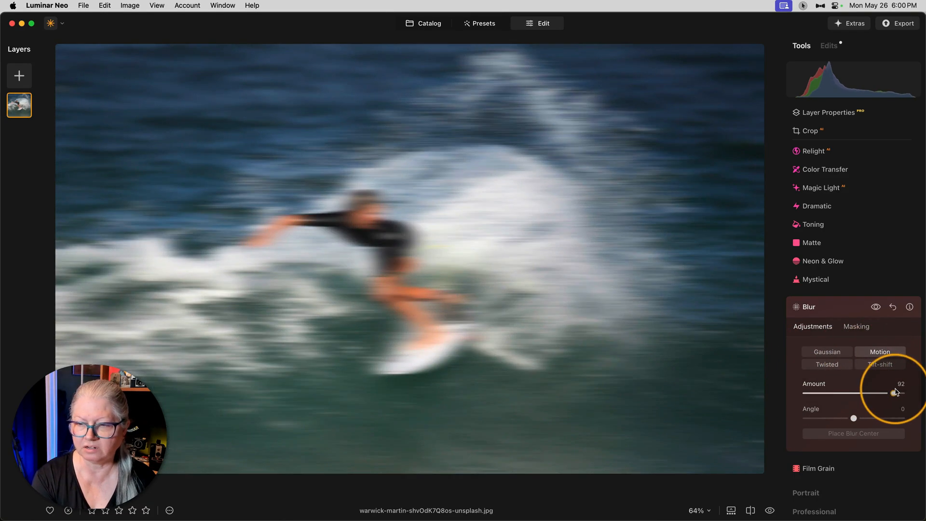
left_click_drag(894, 392, 899, 392)
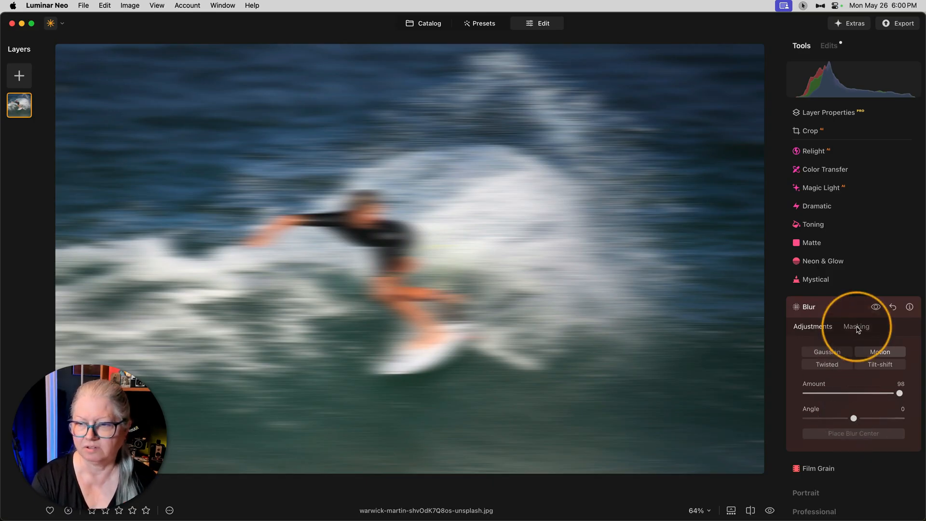
Step: Paste and invert the copied mask on the Motion Blur, then ready a brush at Strength 72
left_click(855, 326)
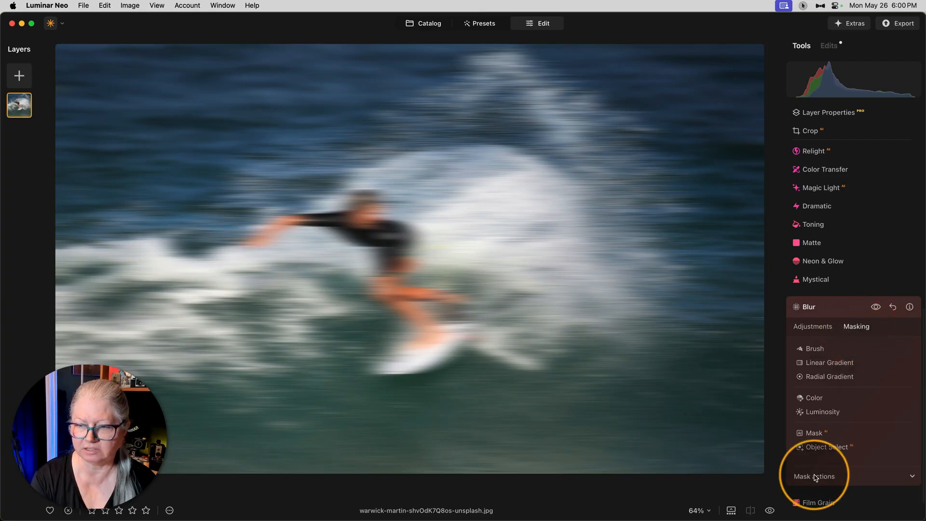
left_click(814, 476)
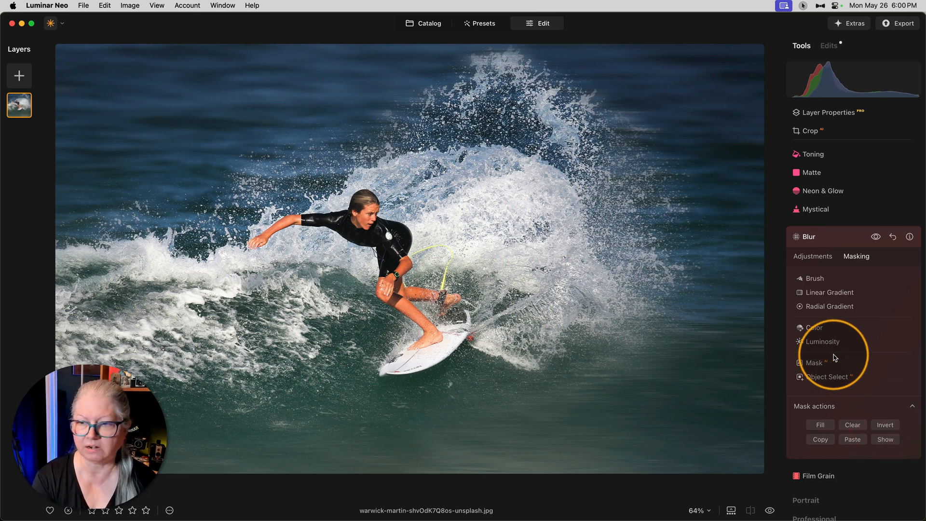
left_click(814, 278)
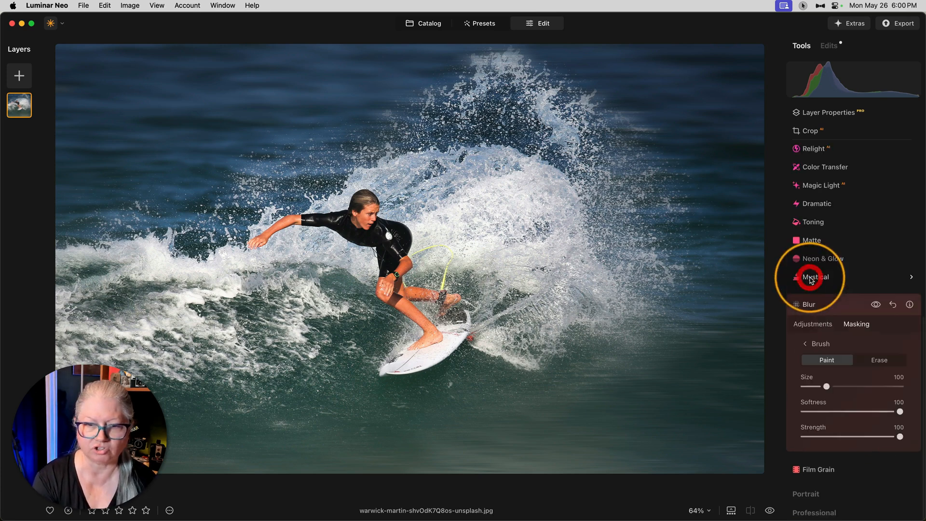
left_click_drag(900, 436, 874, 436)
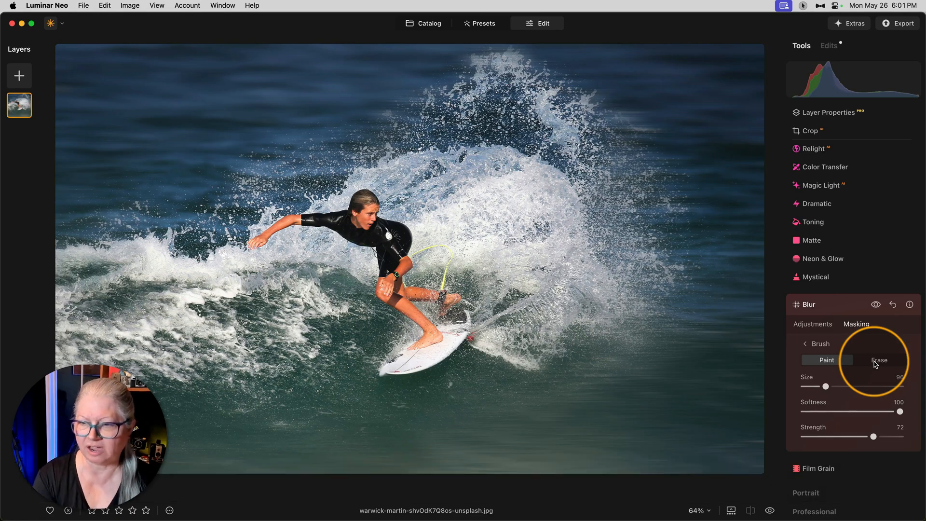
Step: Erase the blur mask from the splash's right edge and top spray
left_click(879, 359)
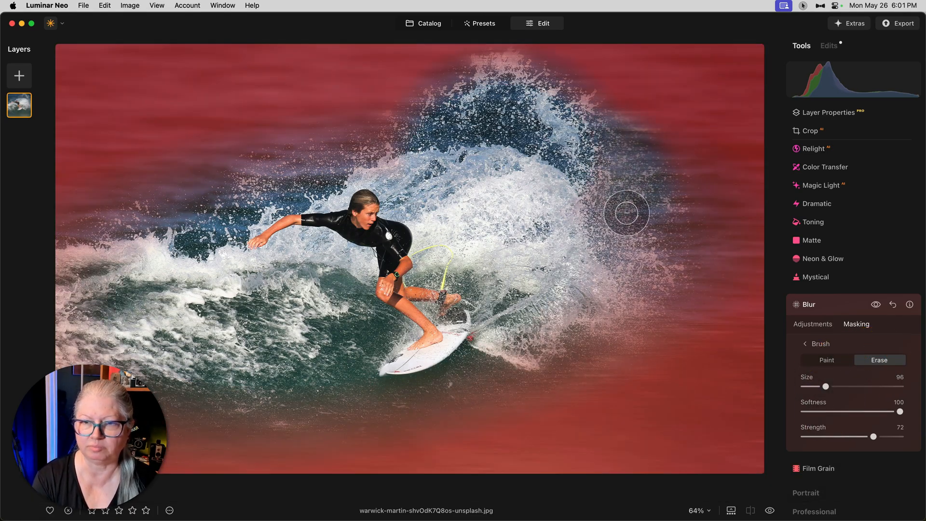
left_click_drag(627, 213, 672, 256)
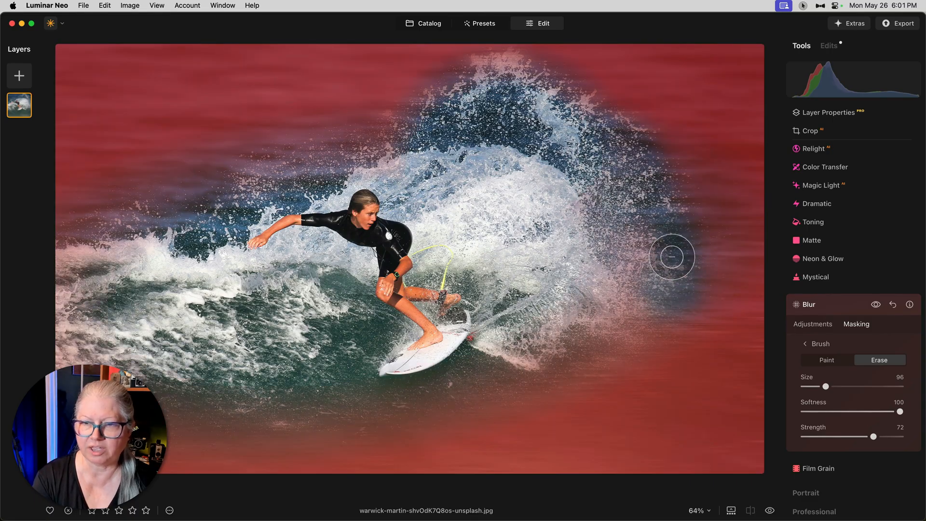
left_click_drag(672, 257, 550, 82)
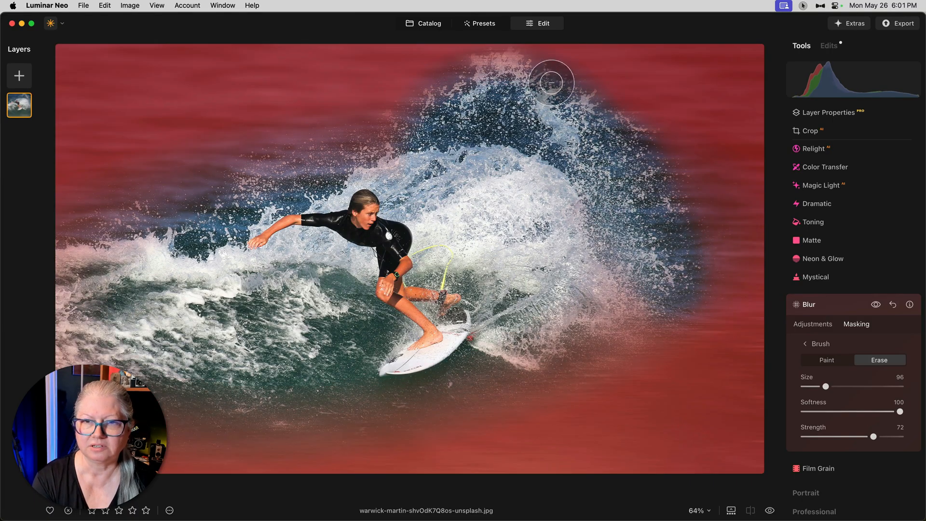
left_click_drag(551, 83, 437, 99)
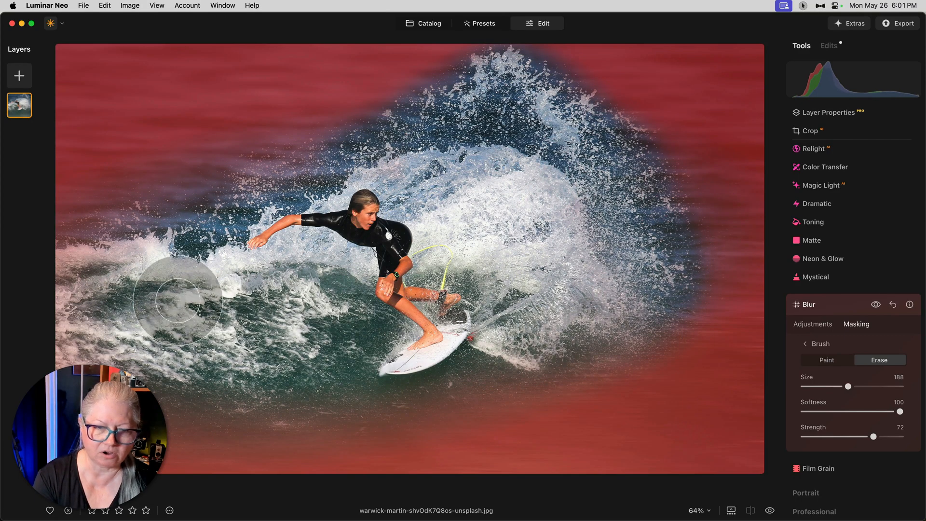
mouse_move(87, 242)
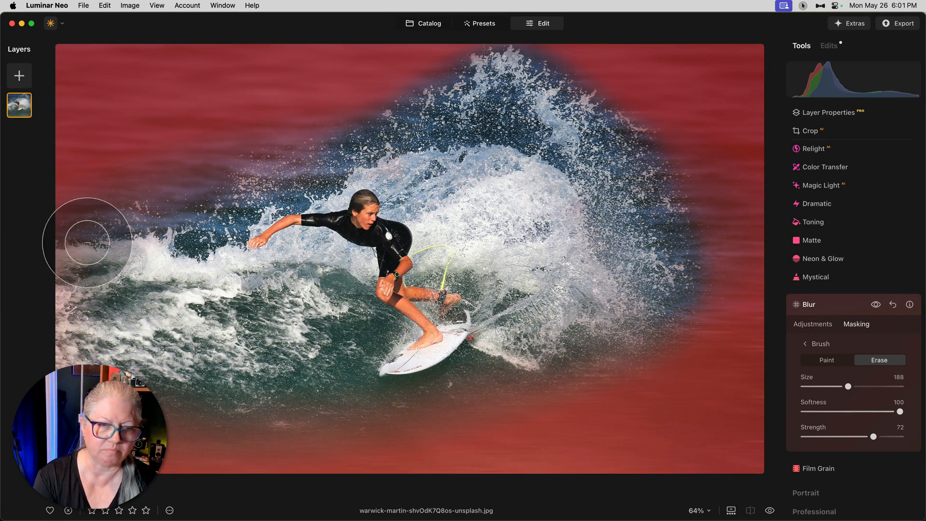
Step: Clear blur from the left foam, then compare the photo with and without the effect
left_click(826, 360)
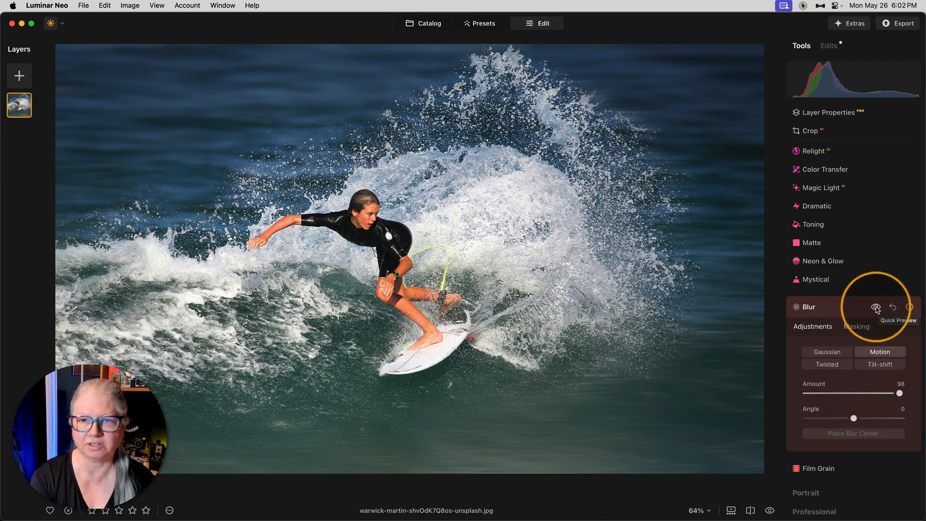
left_click(877, 306)
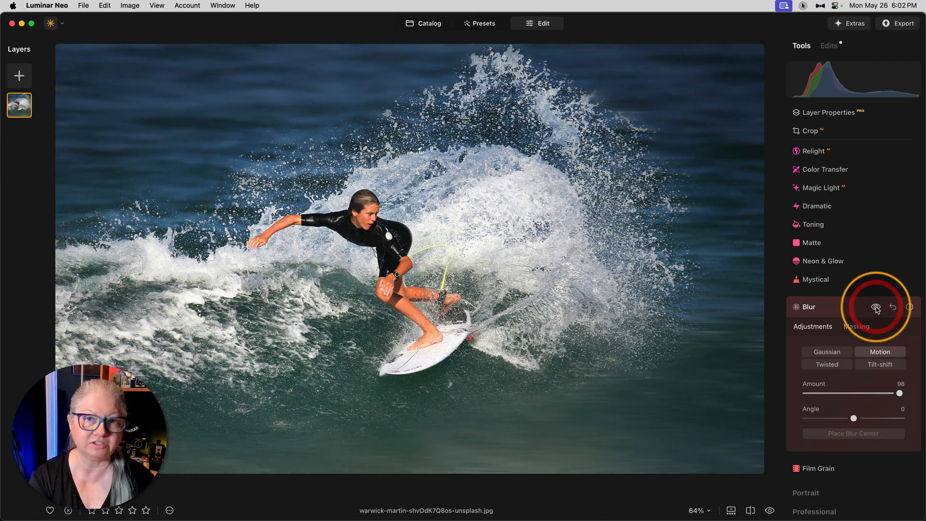